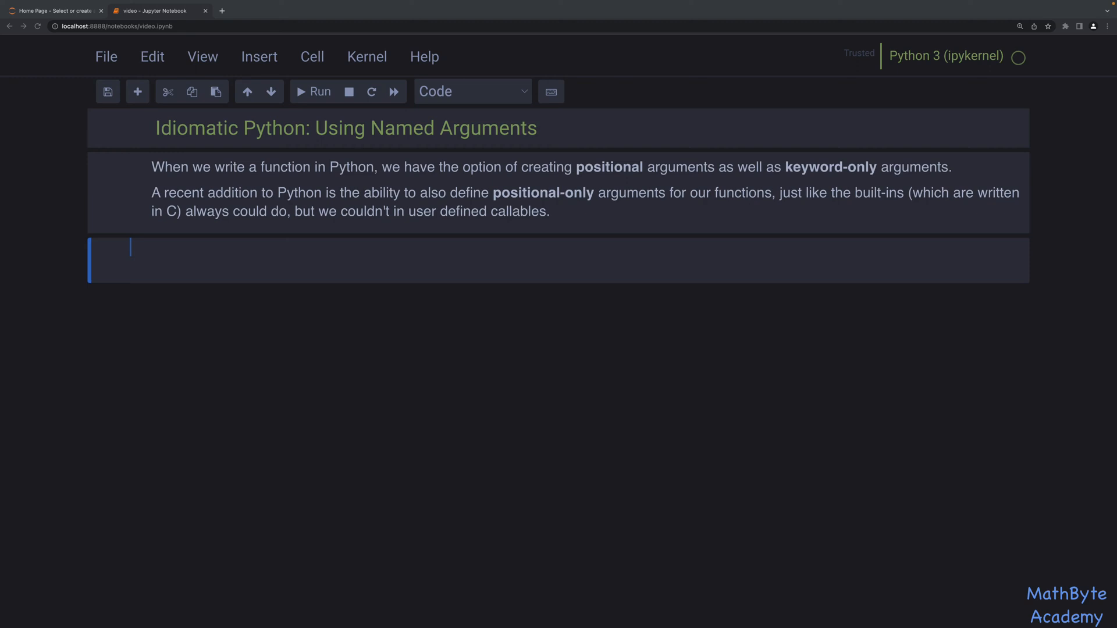
Step: Define my_func(a, b, c) returning f"{a=}, {b=}, {c=}" and run the cell
{"action": "type", "text": "def"}
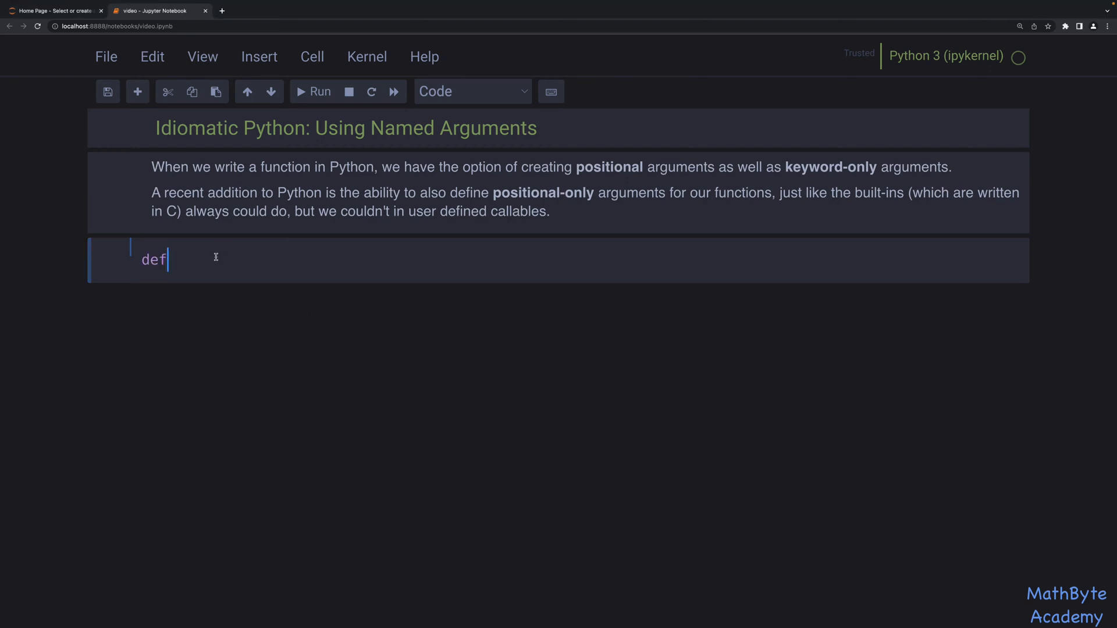
{"action": "type", "text": "my_fu"}
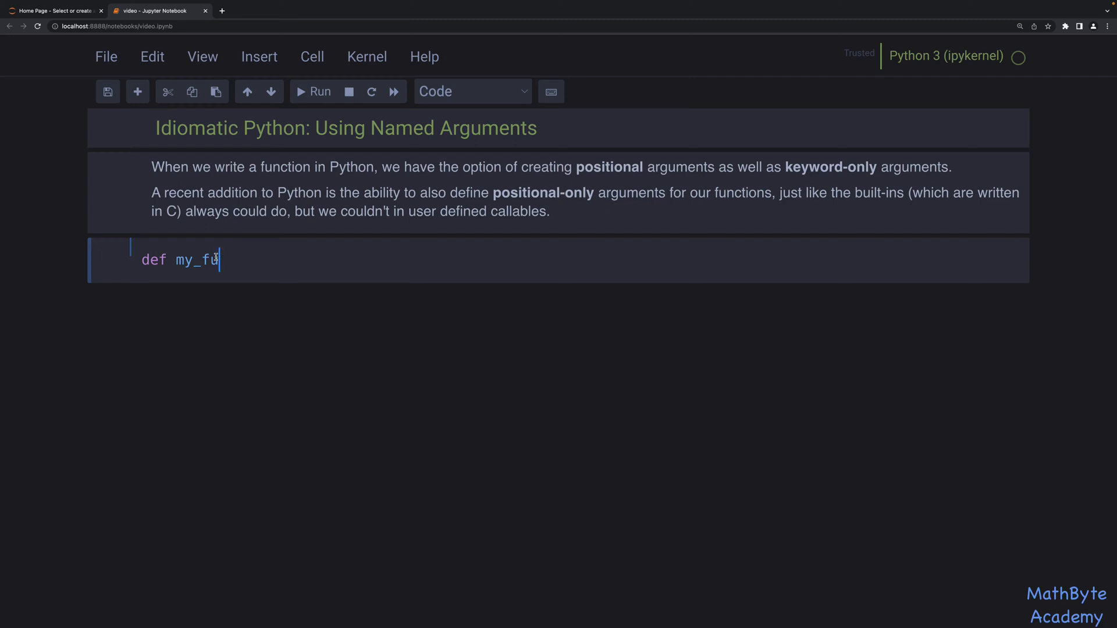
{"action": "type", "text": "nc(a, b, c)"}
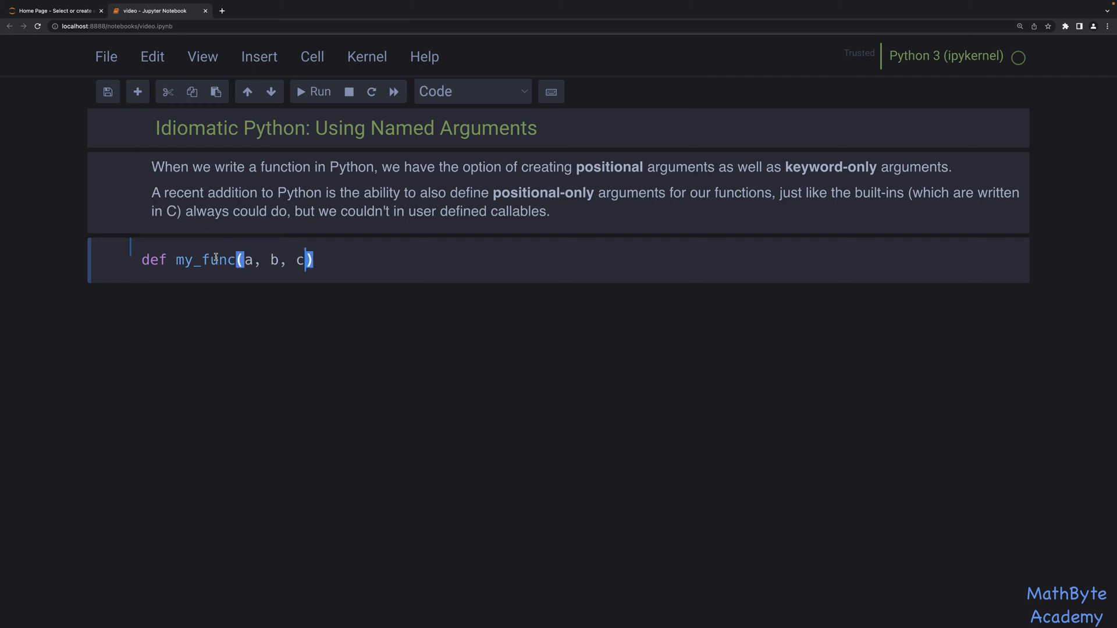
{"action": "type", "text": ":"}
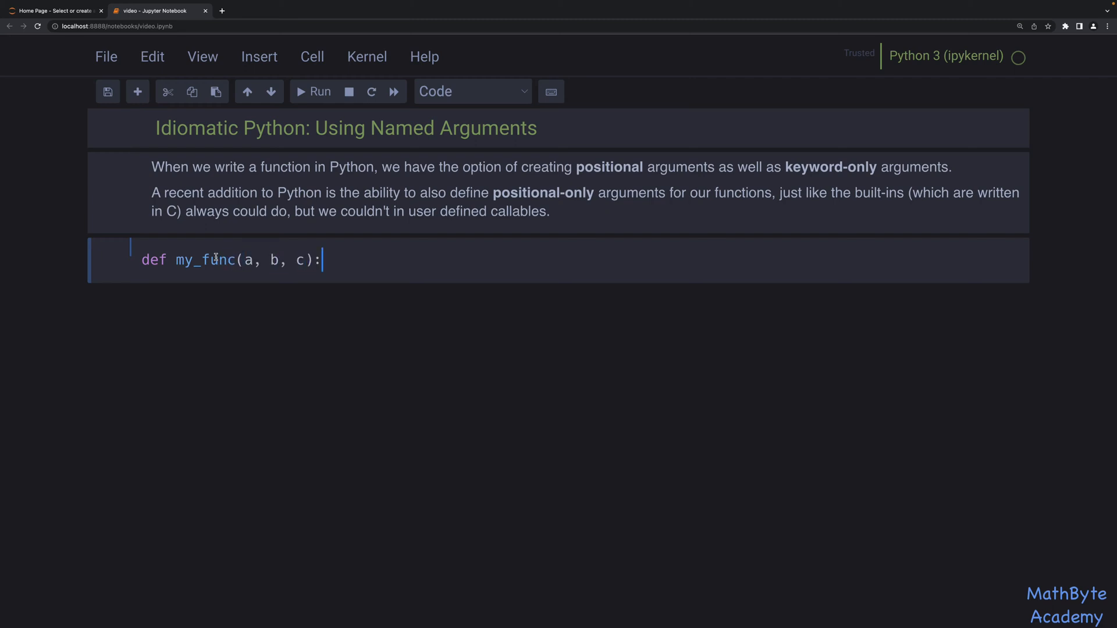
{"action": "type", "text": "return"}
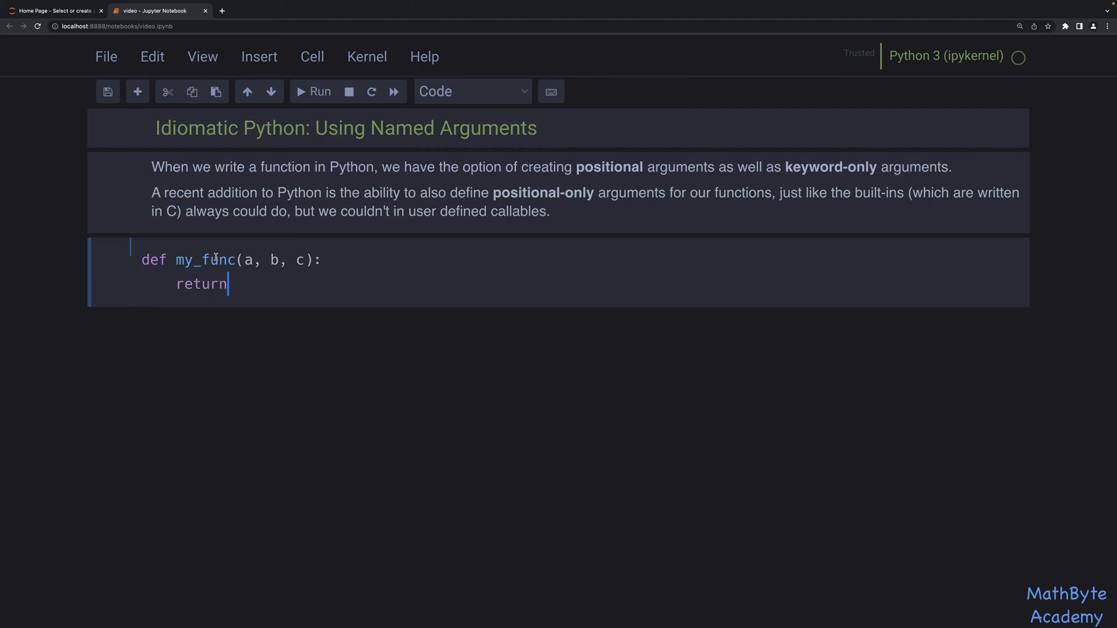
{"action": "type", "text": "f\""}
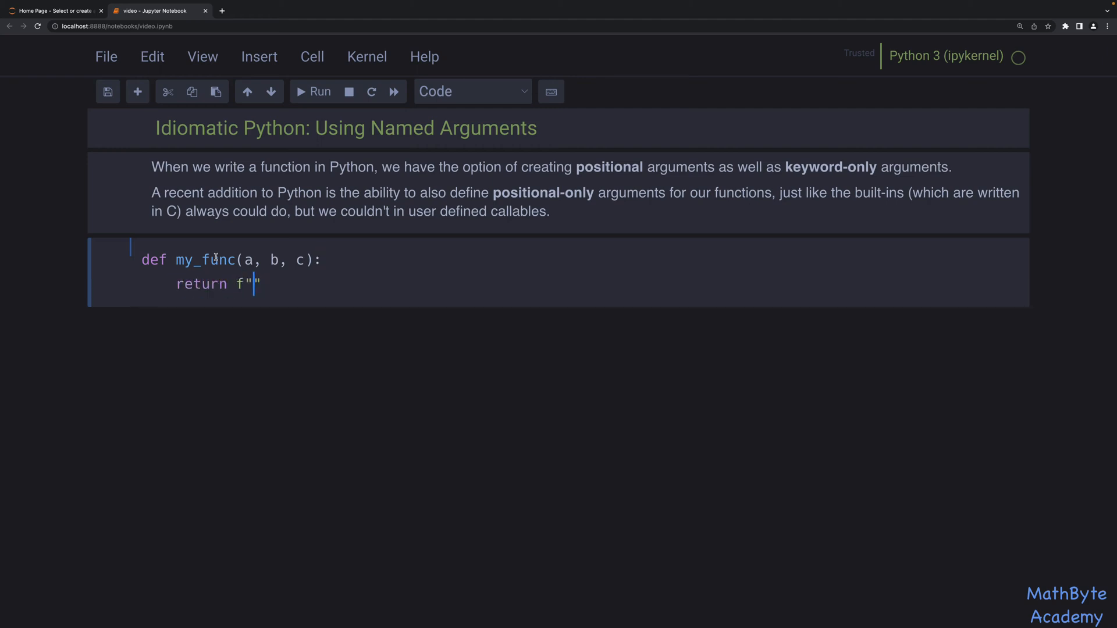
{"action": "type", "text": "{a=}, {}"}
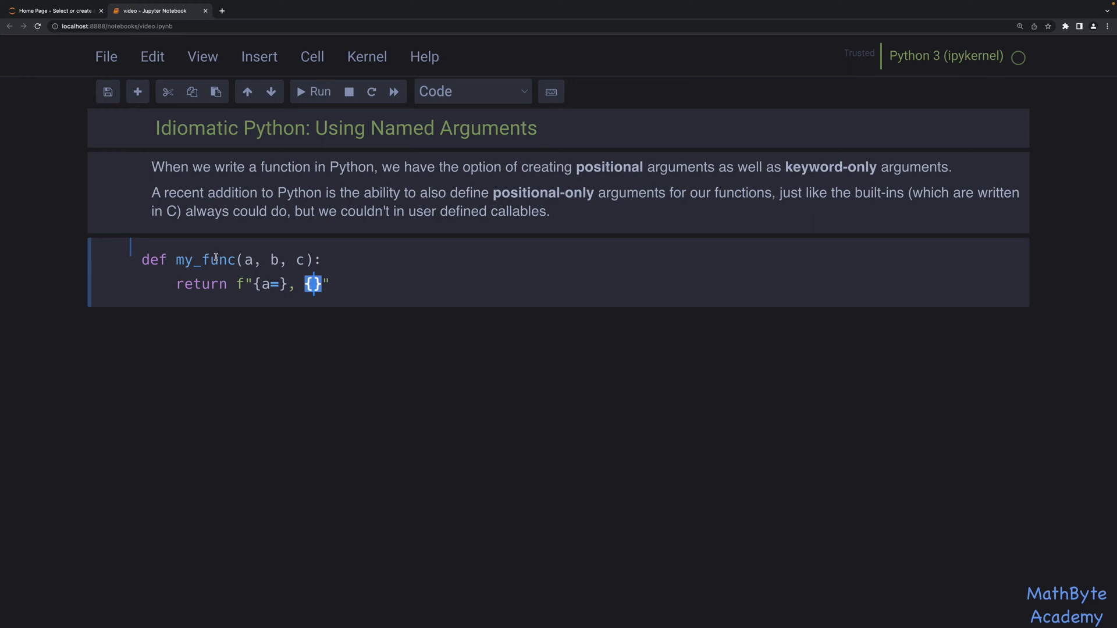
{"action": "type", "text": "{b=}, {"}
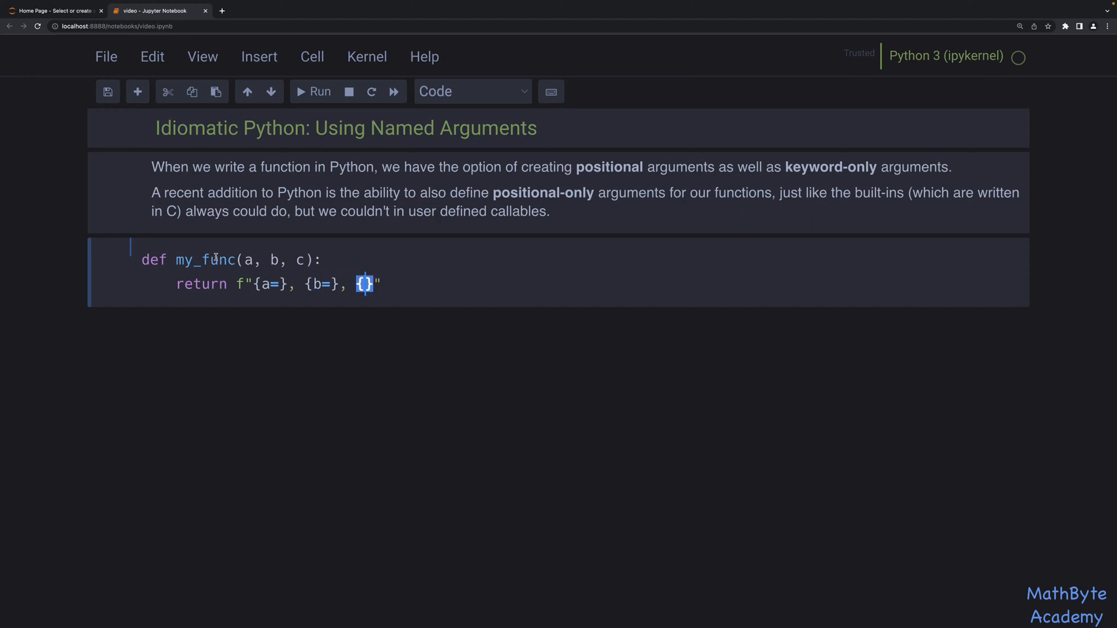
{"action": "type", "text": "c="}
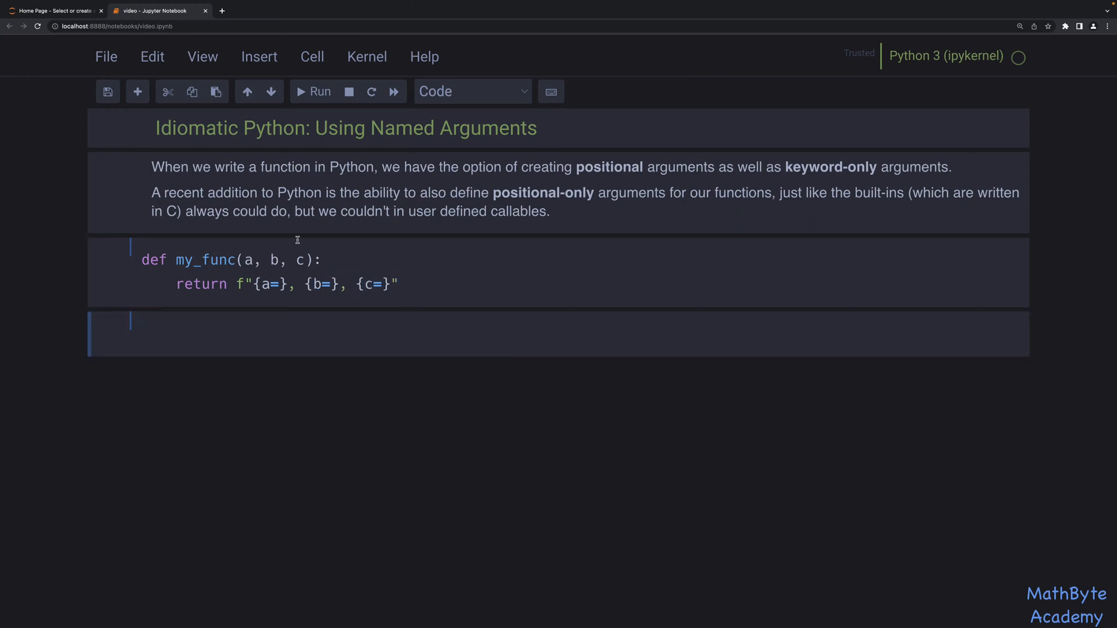
{"action": "mouse_move", "coordinate": [494, 212]}
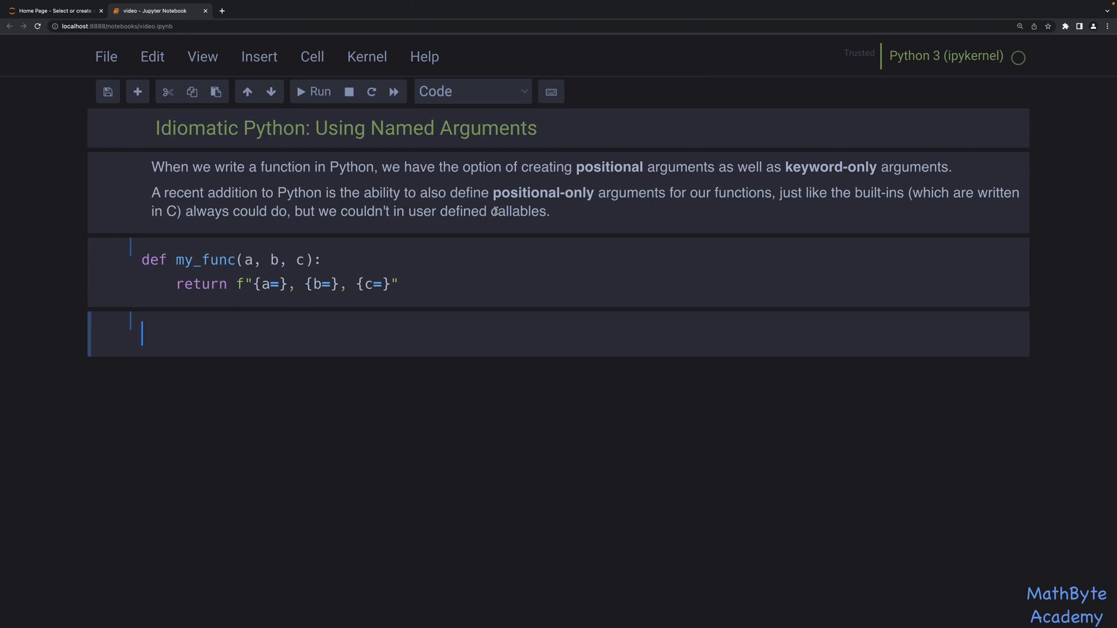
{"action": "mouse_move", "coordinate": [198, 332]}
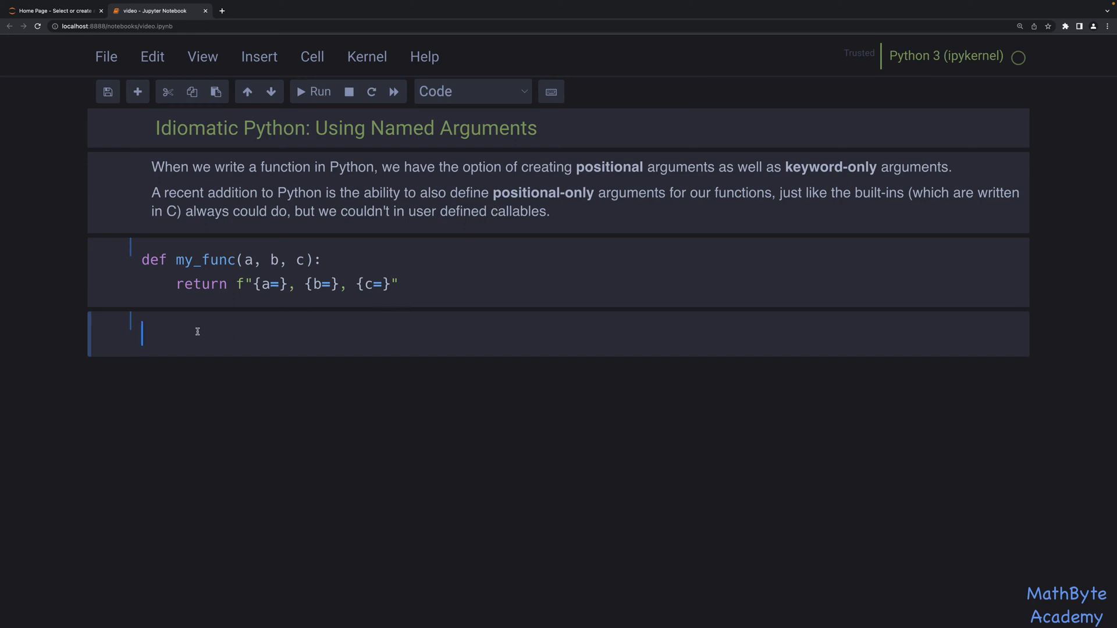
Step: Call my_func(1, 2, 3) positionally and run it to get 'a=1, b=2, c=3'
{"action": "type", "text": "my"}
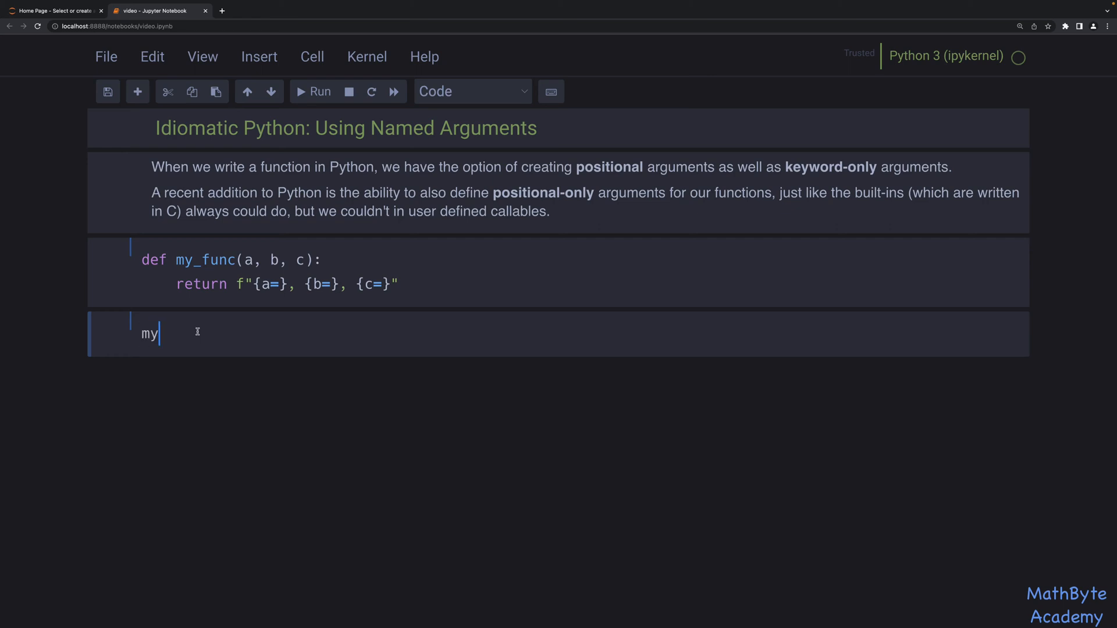
{"action": "type", "text": "_func(1, 2)"}
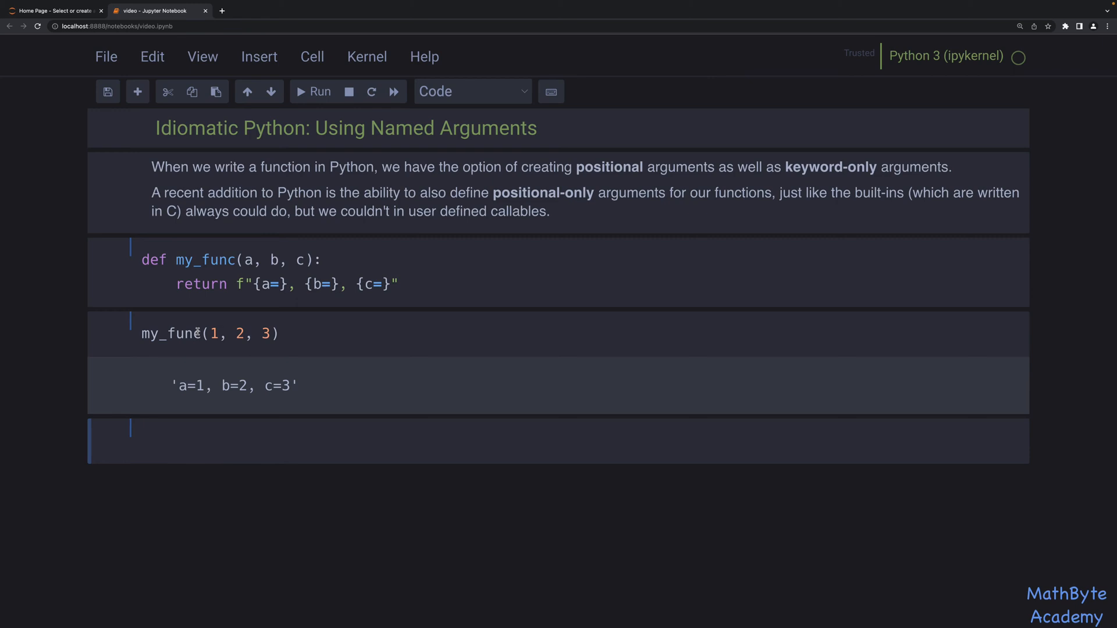
{"action": "mouse_move", "coordinate": [198, 332]}
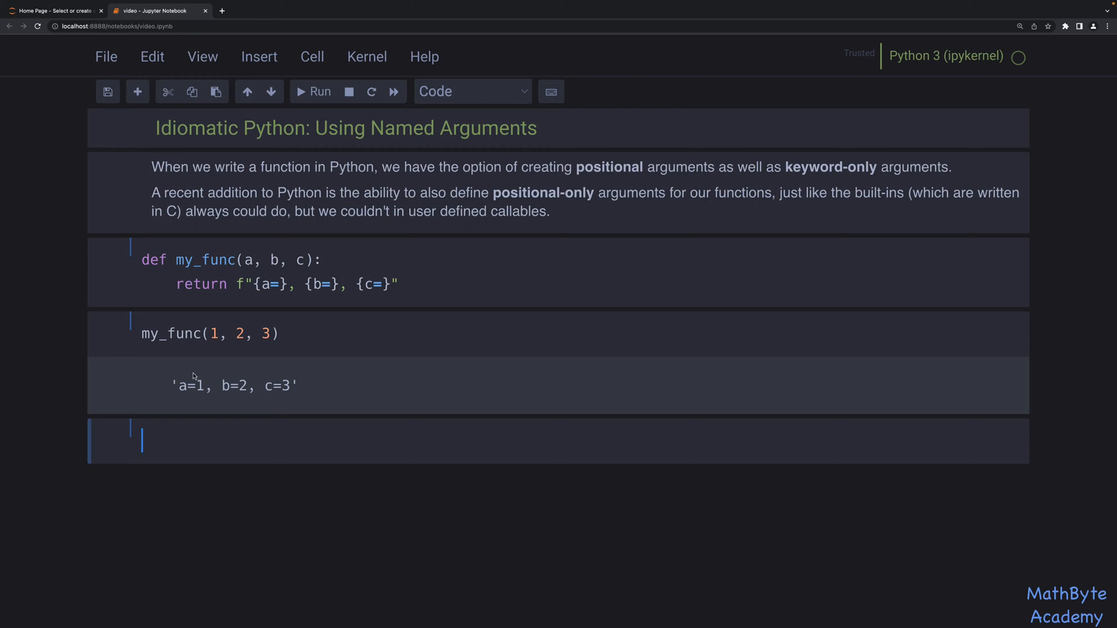
{"action": "mouse_move", "coordinate": [209, 336]}
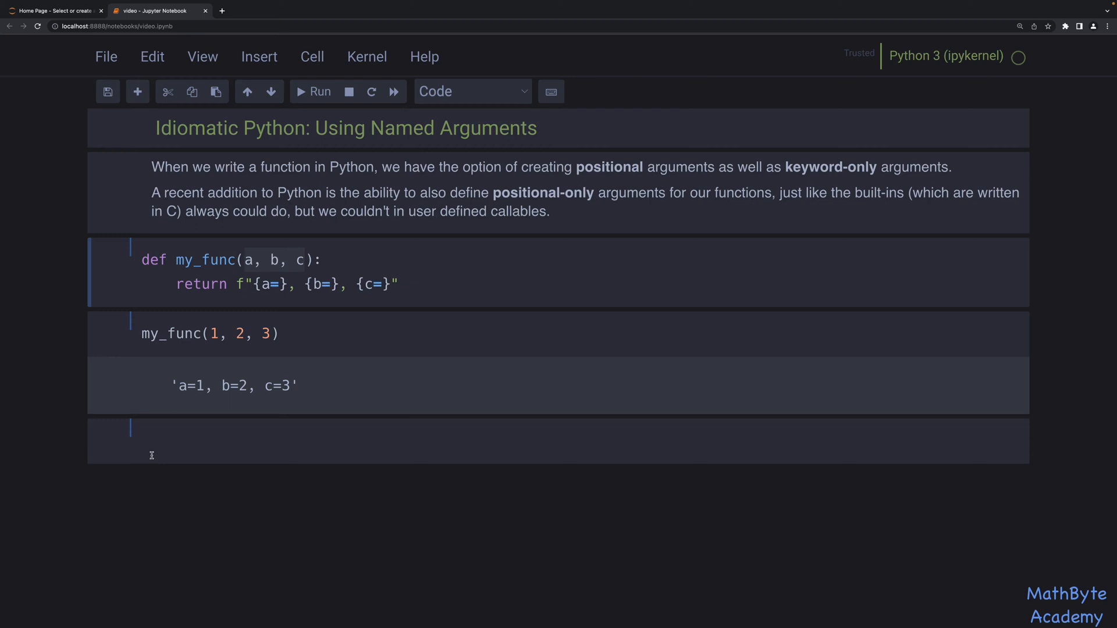
Step: Call my_func(a=1, b=2, c=3) with all keyword arguments and run it
{"action": "type", "text": "my_func(a=1,"}
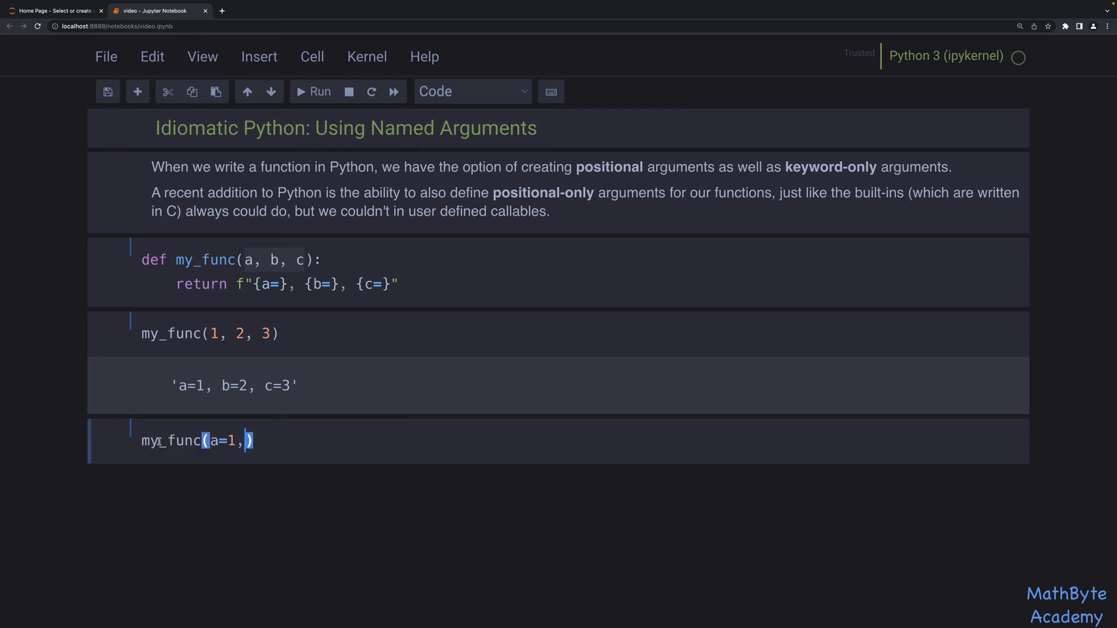
{"action": "type", "text": "b=2, c=4"}
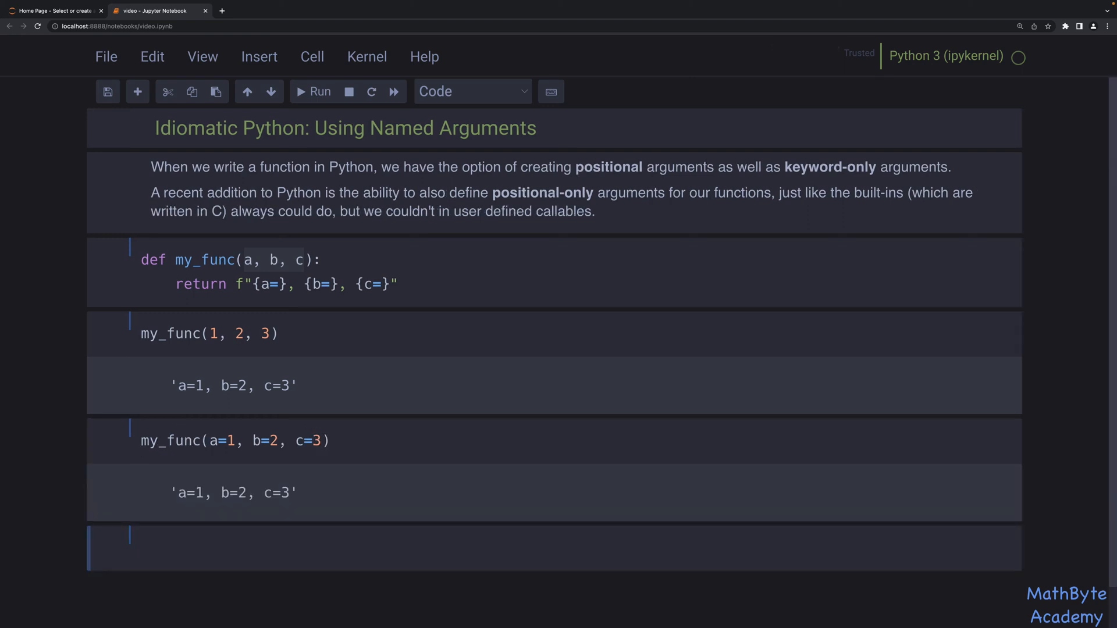
Step: Call my_func(1, b=2, c=3) mixing a positional first argument with keywords and run it
{"action": "type", "text": "my"}
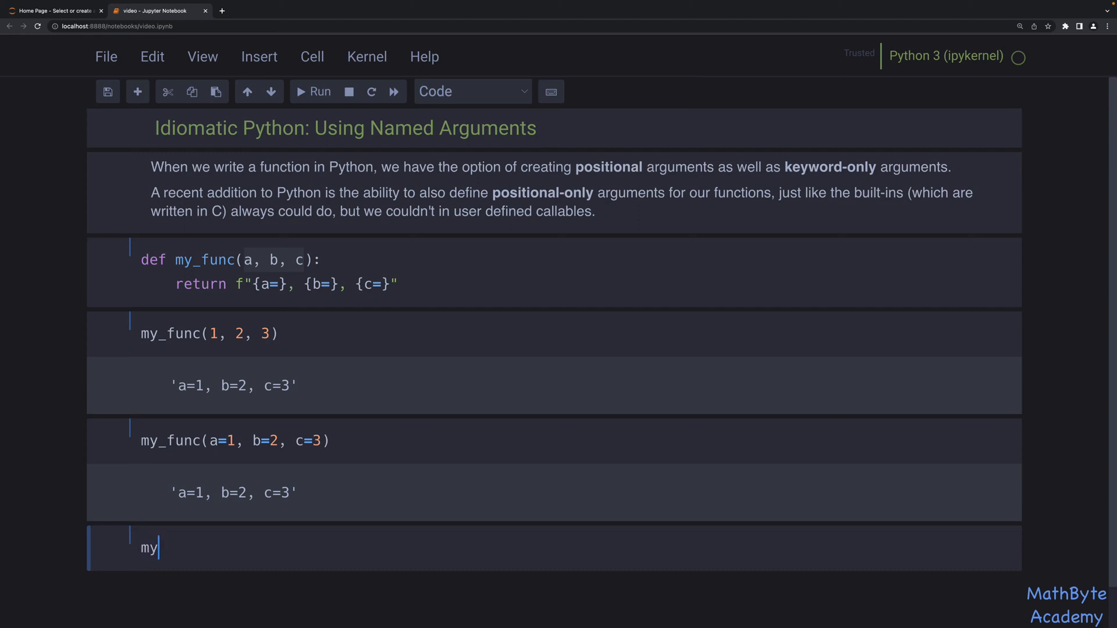
{"action": "type", "text": "_func()"}
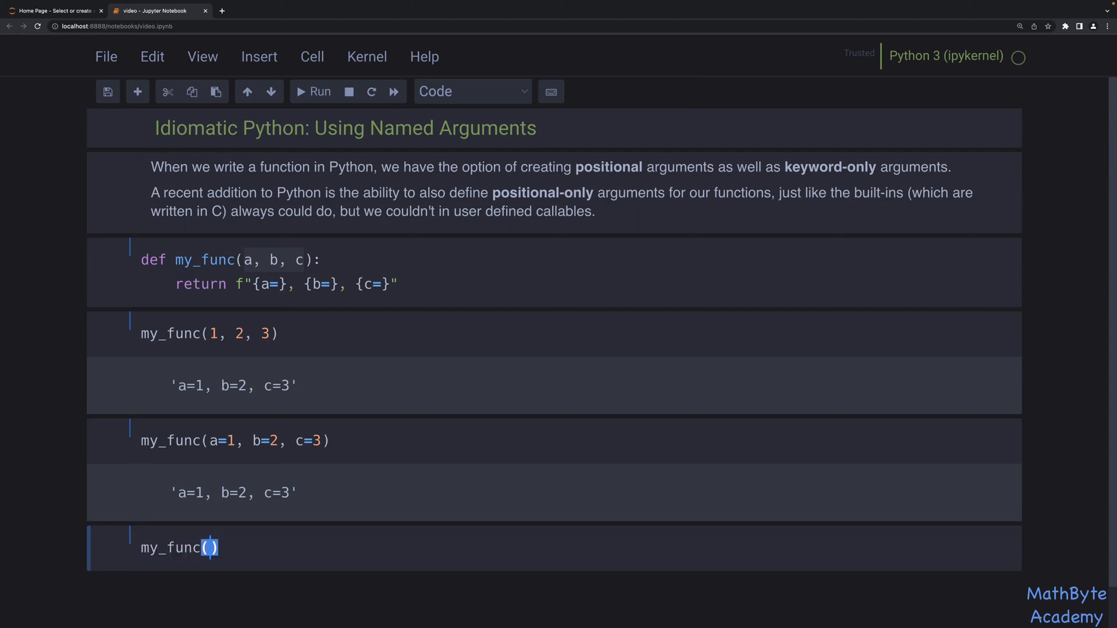
{"action": "type", "text": "1"}
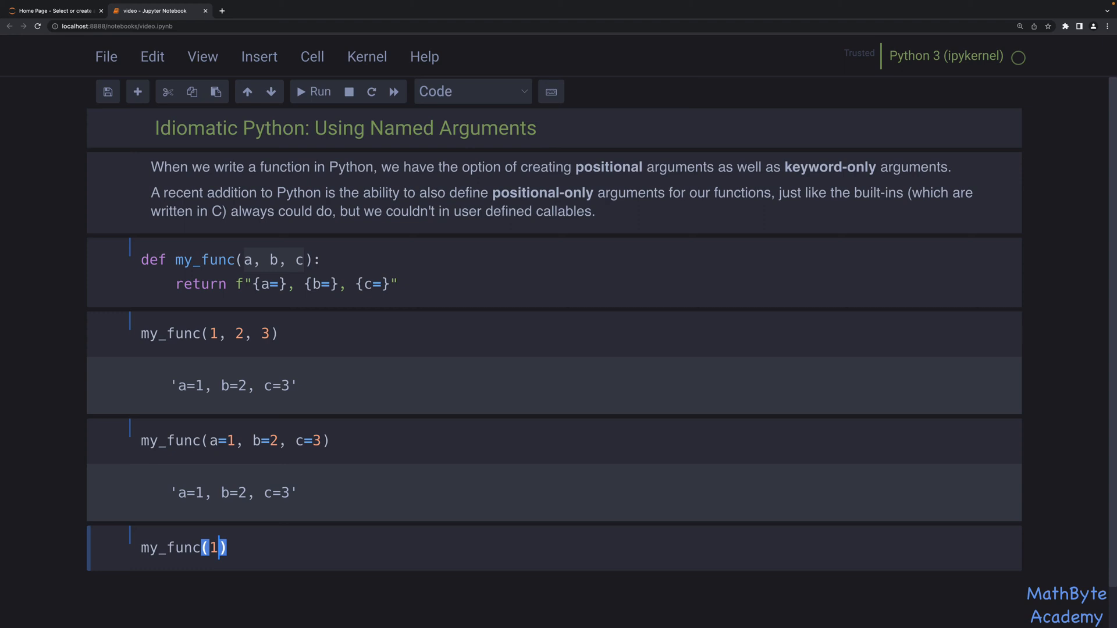
{"action": "type", "text": ", b"}
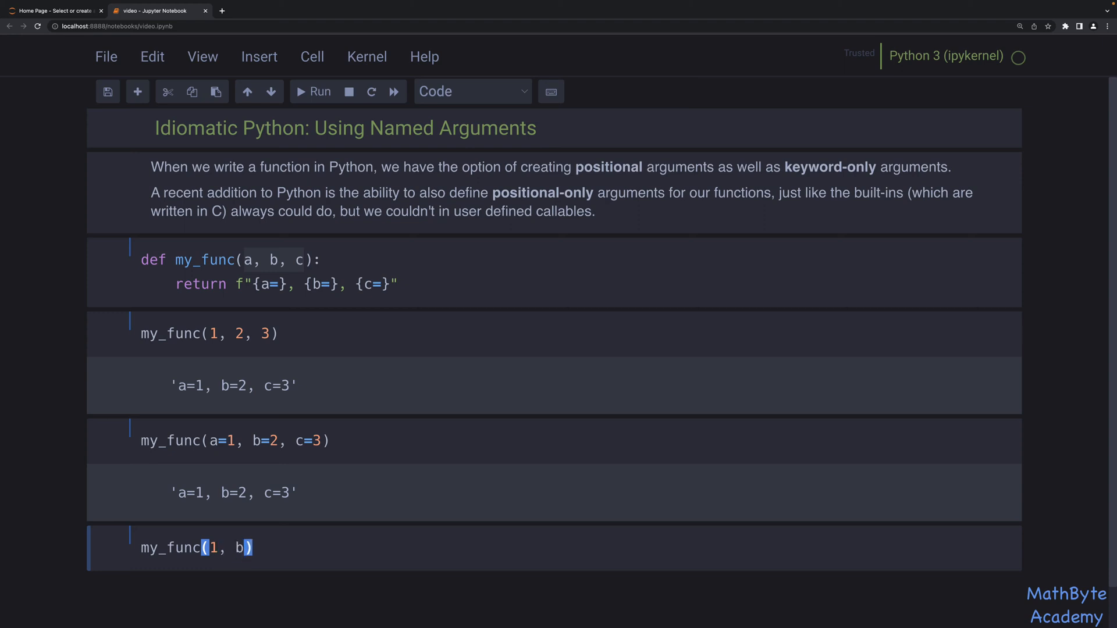
{"action": "type", "text": "=2, c=3"}
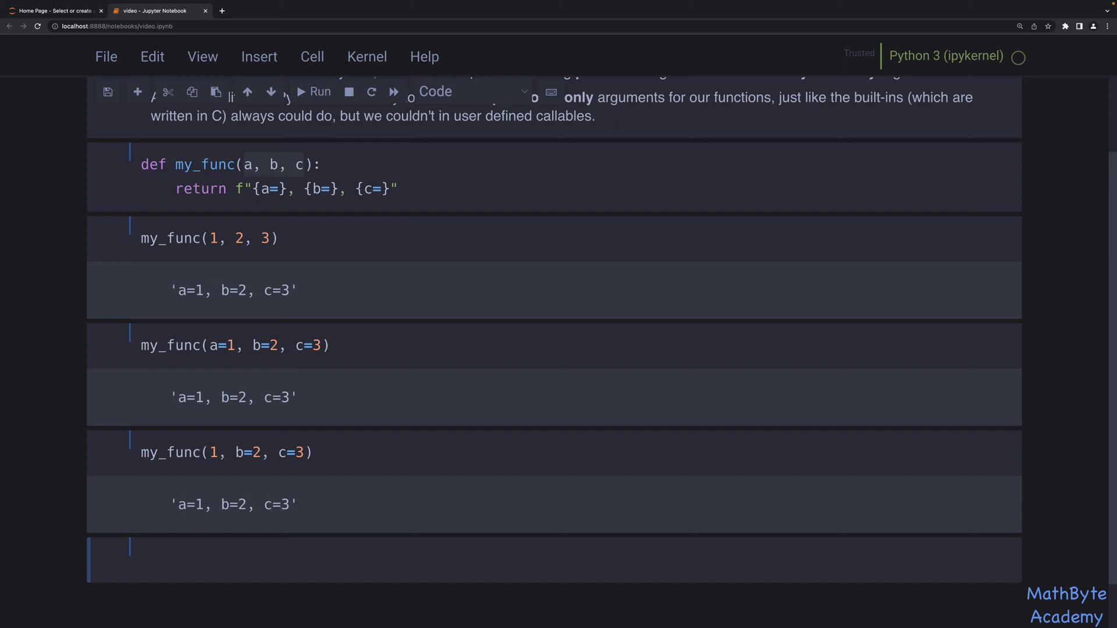
{"action": "mouse_move", "coordinate": [203, 555]}
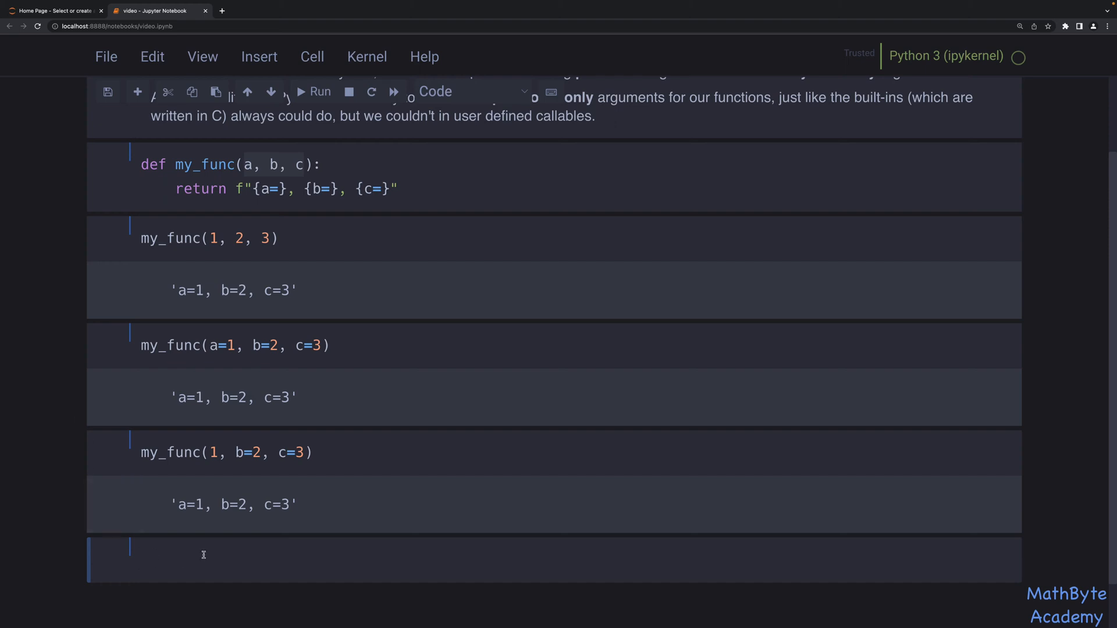
Step: Call my_func(b=2, c=3, a=1) with shuffled keyword order and run it
{"action": "type", "text": "my_func"}
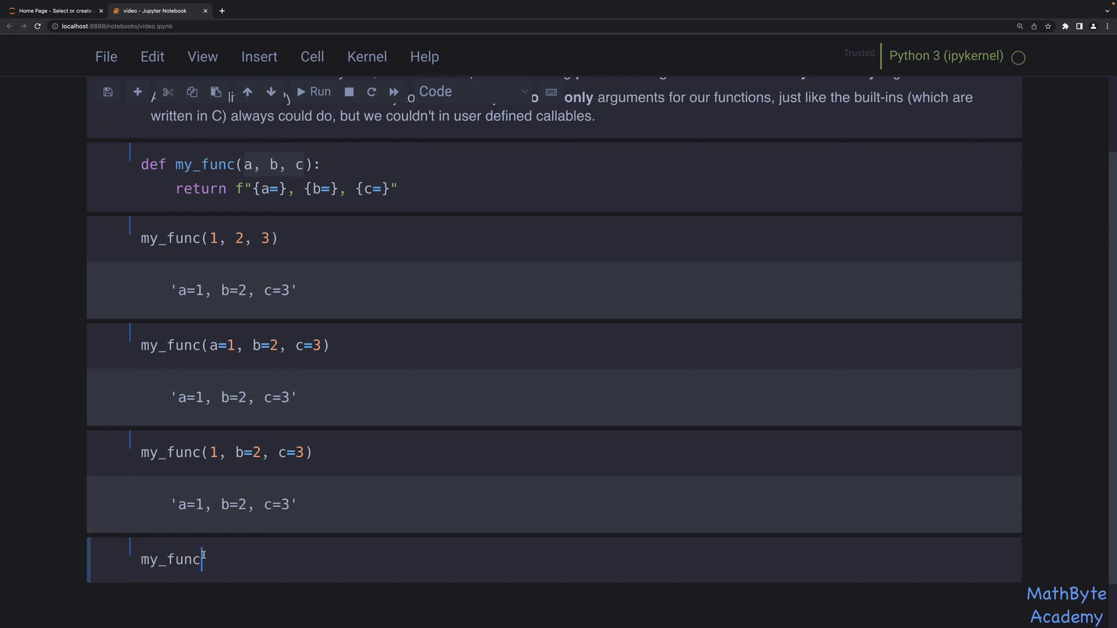
{"action": "type", "text": "(b="}
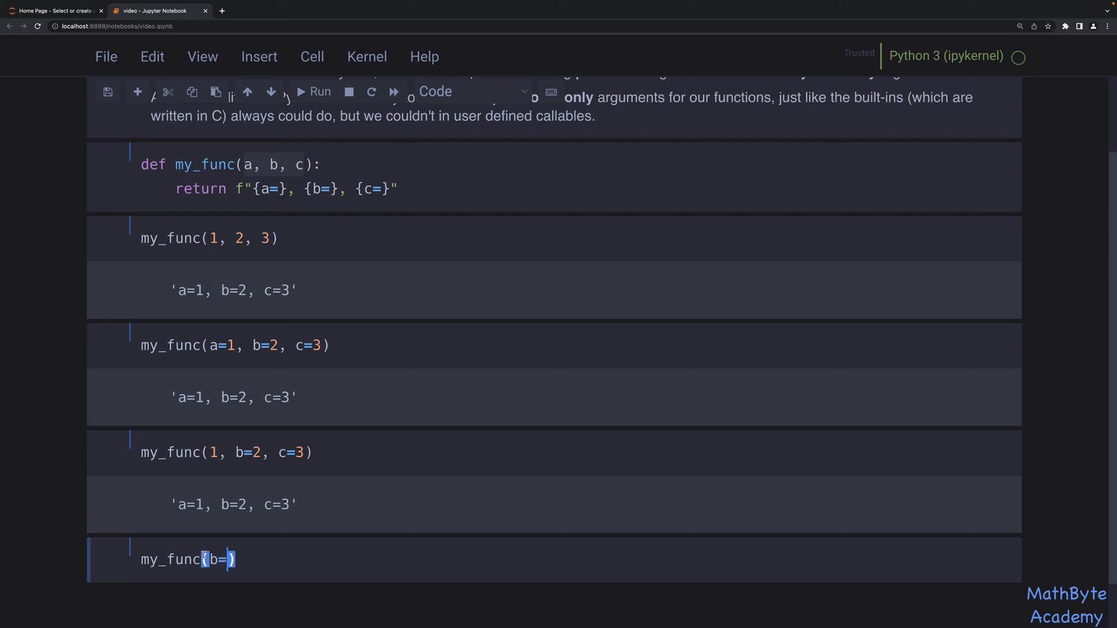
{"action": "type", "text": "2, c=3, a=1"}
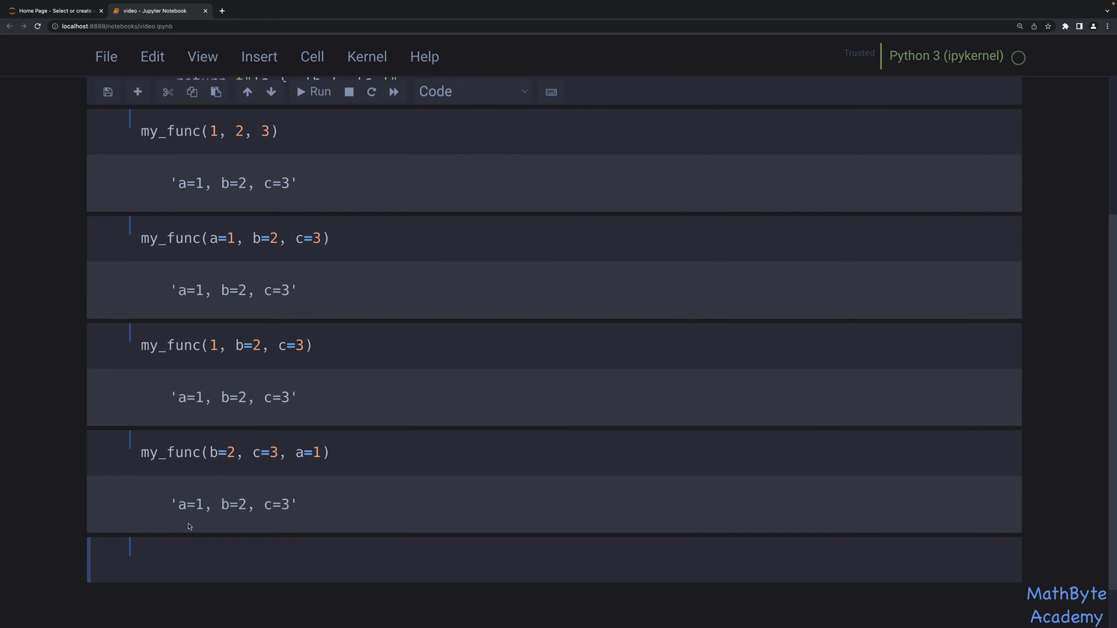
{"action": "mouse_move", "coordinate": [337, 441]}
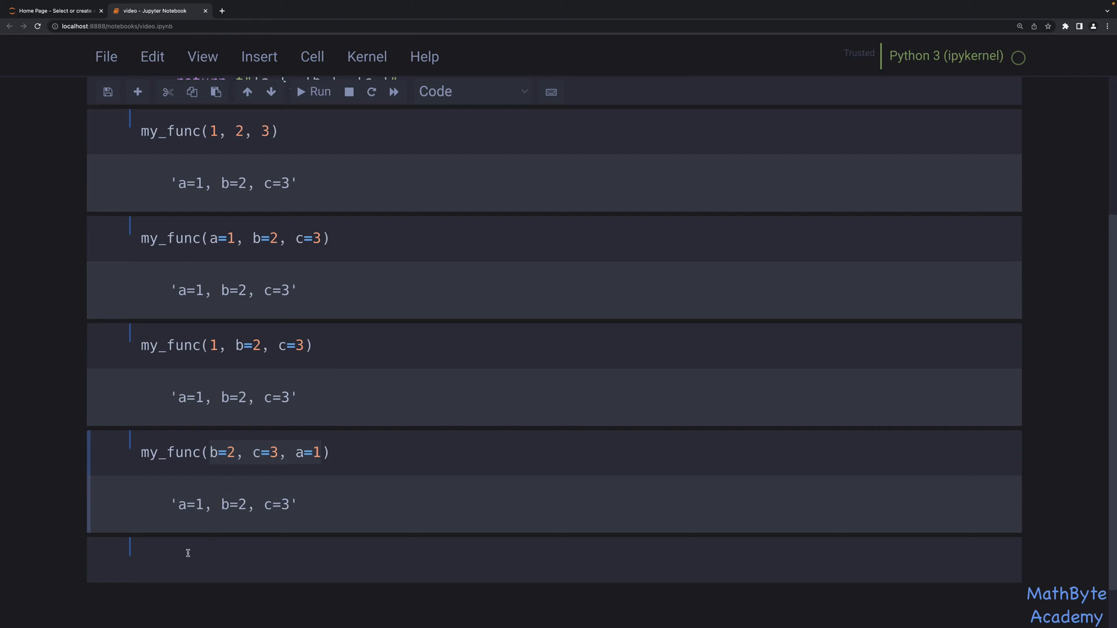
Step: Call my_func(2, 3, 1) positionally and run it to get 'a=2, b=3, c=1'
{"action": "type", "text": "my_func"}
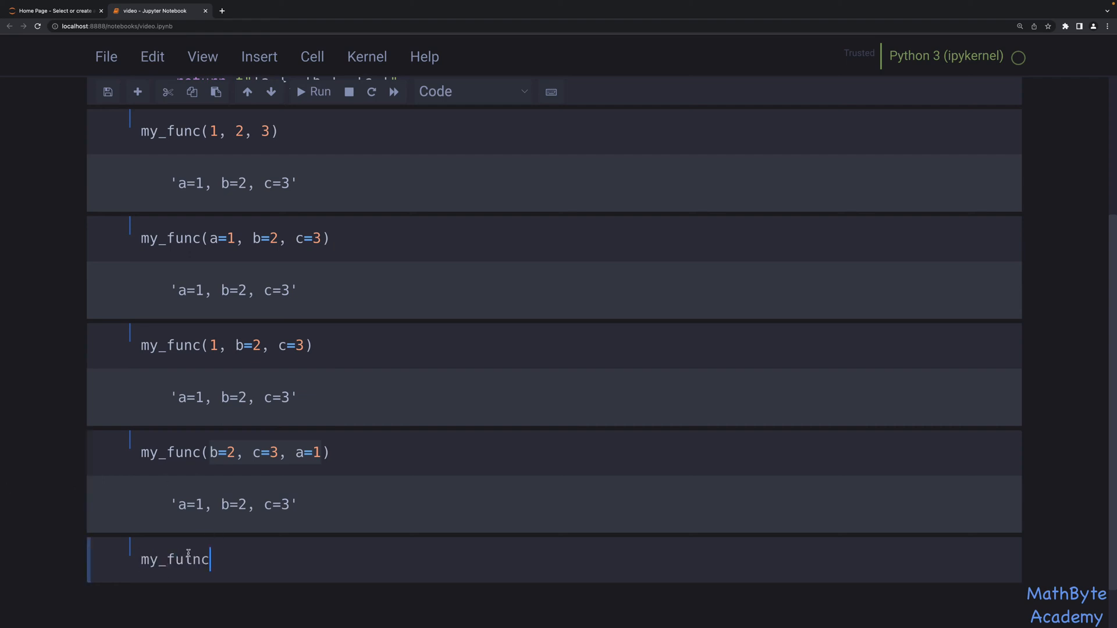
{"action": "type", "text": "()"}
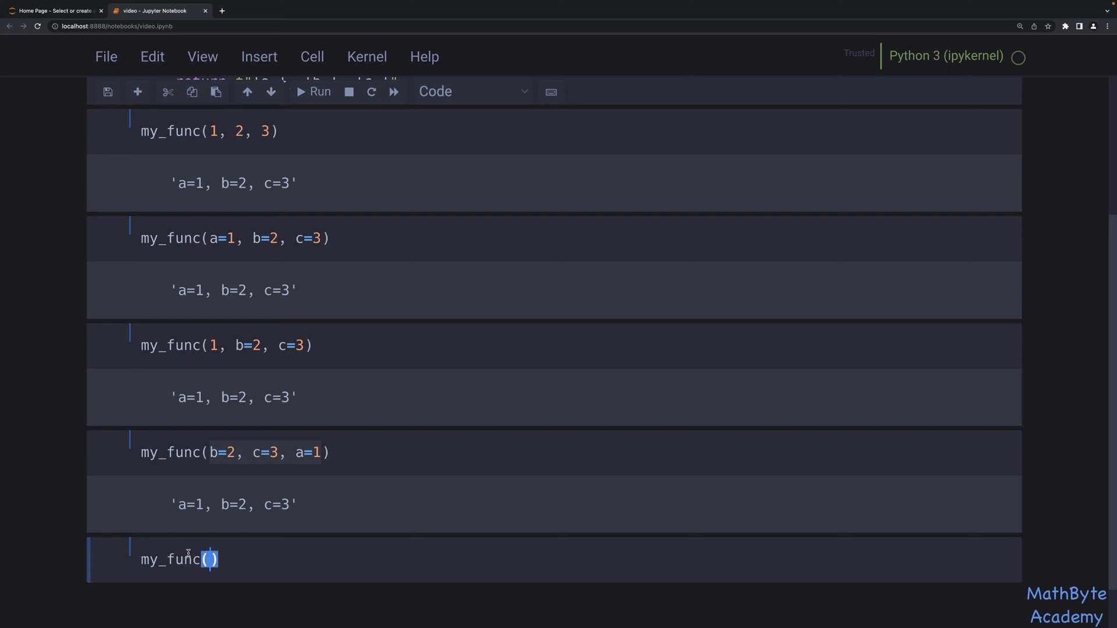
{"action": "type", "text": "2,"}
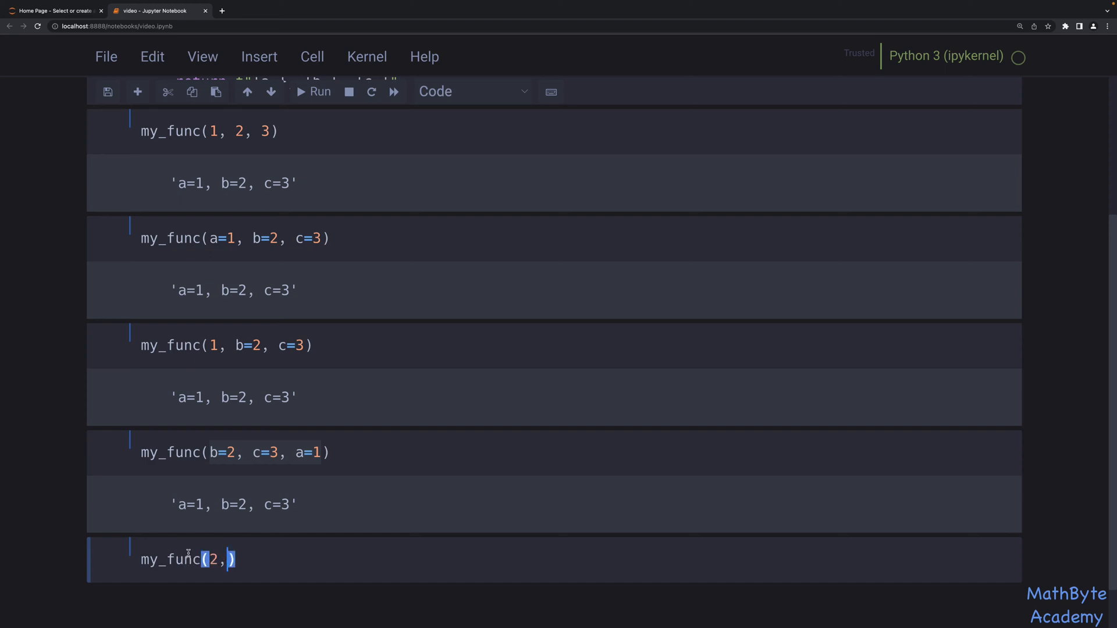
{"action": "left_click", "coordinate": [319, 91]}
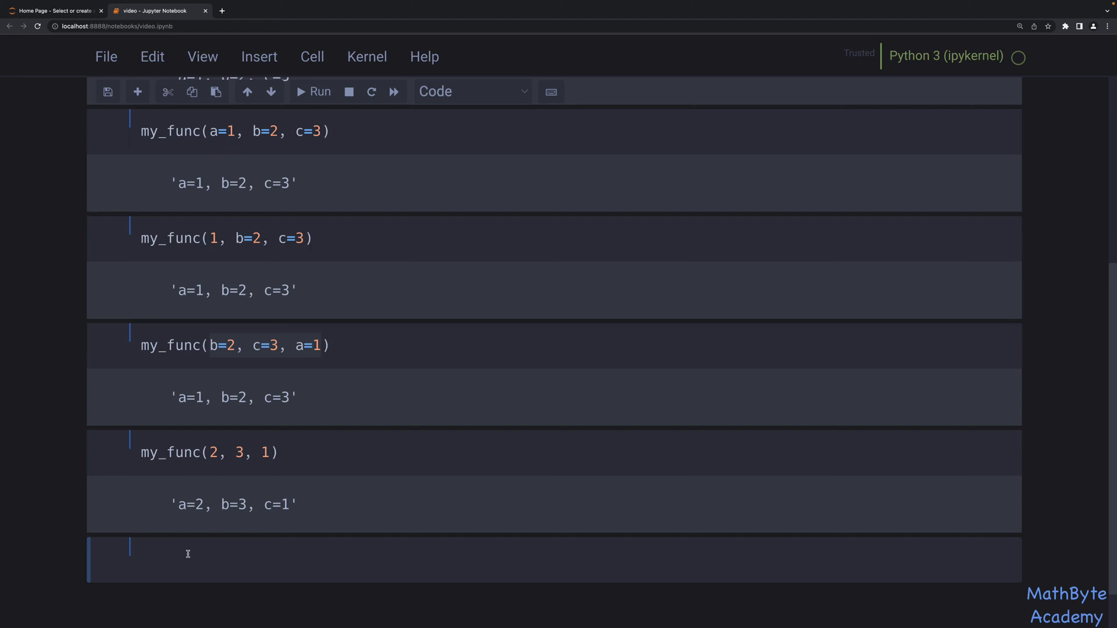
{"action": "left_click", "coordinate": [187, 553]}
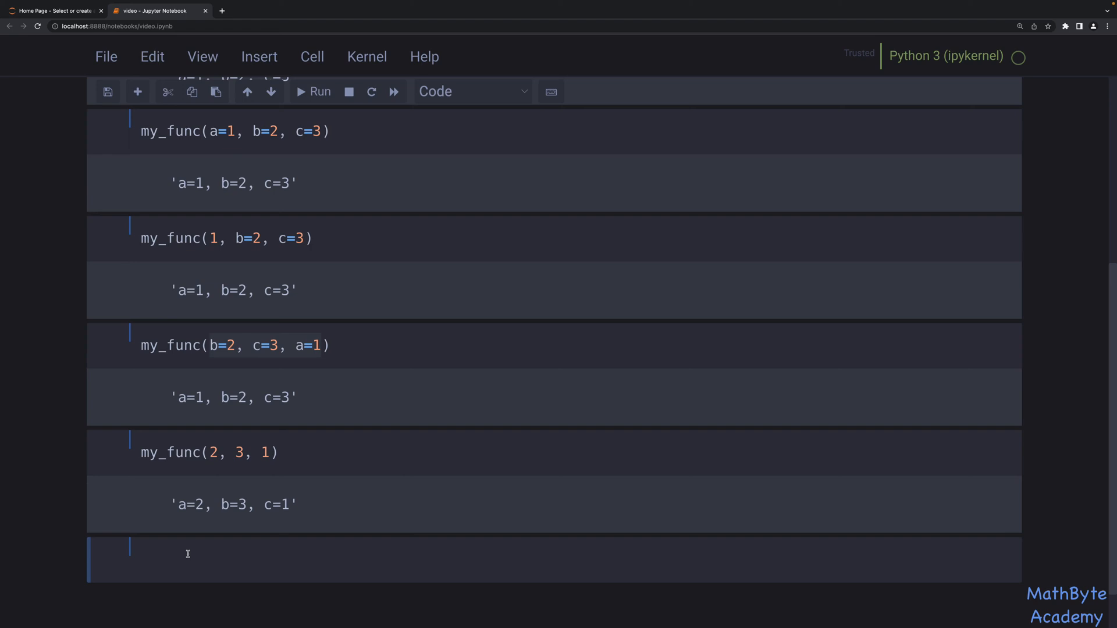
{"action": "left_click", "coordinate": [187, 558]}
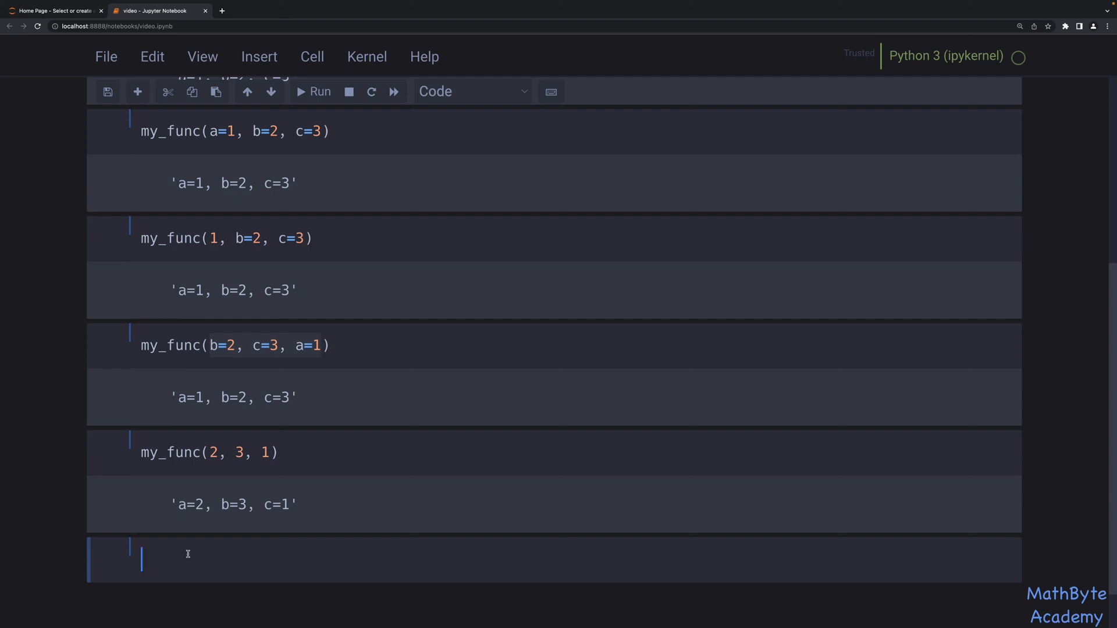
{"action": "mouse_move", "coordinate": [256, 376]}
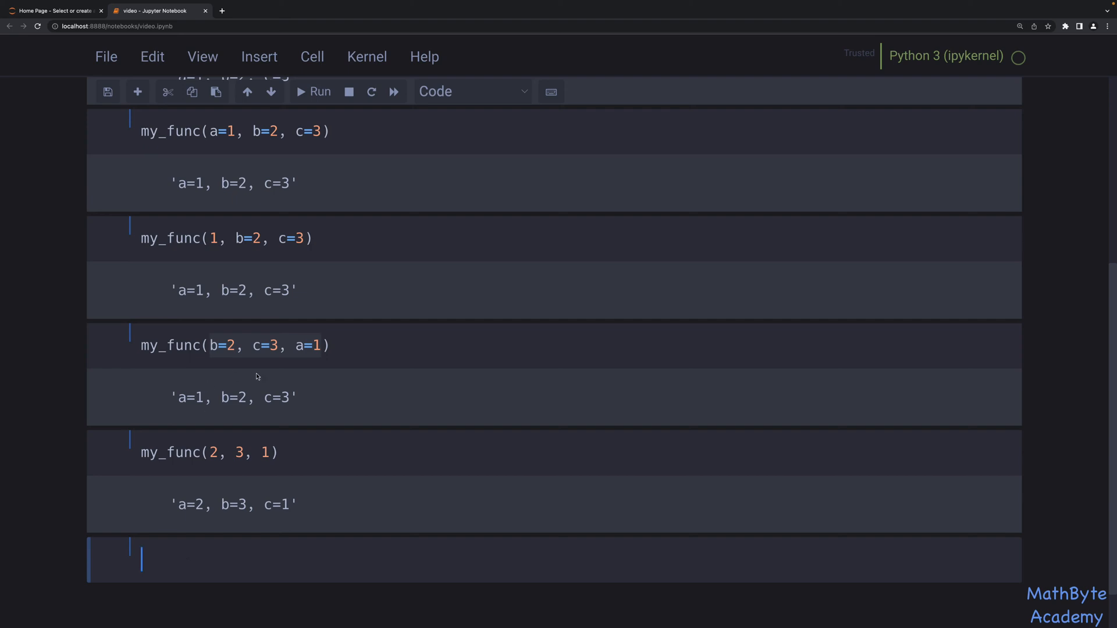
{"action": "mouse_move", "coordinate": [365, 383]}
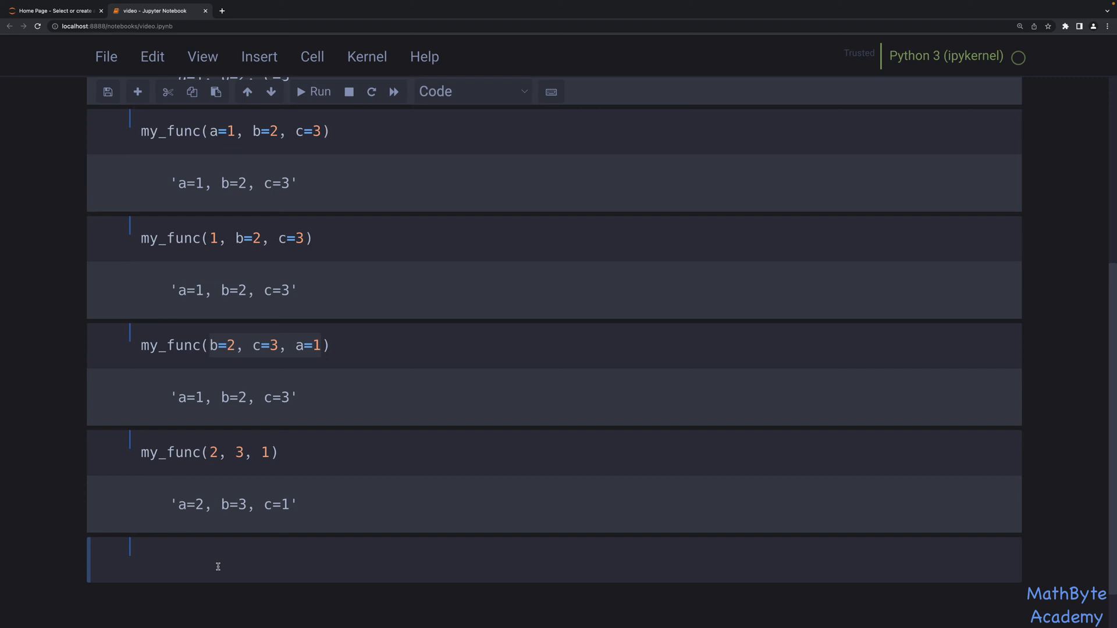
Step: Define position(longitude, latitude) returning f"{longitude=}, {latitude=}" and run the cell
{"action": "type", "text": "def positi"}
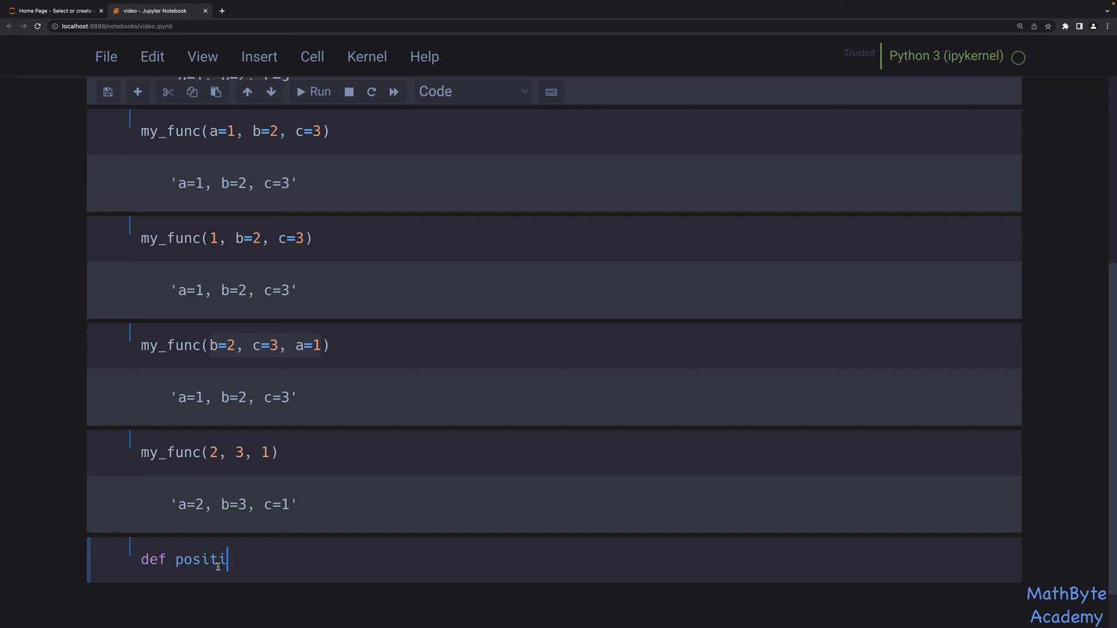
{"action": "type", "text": "on(lon"}
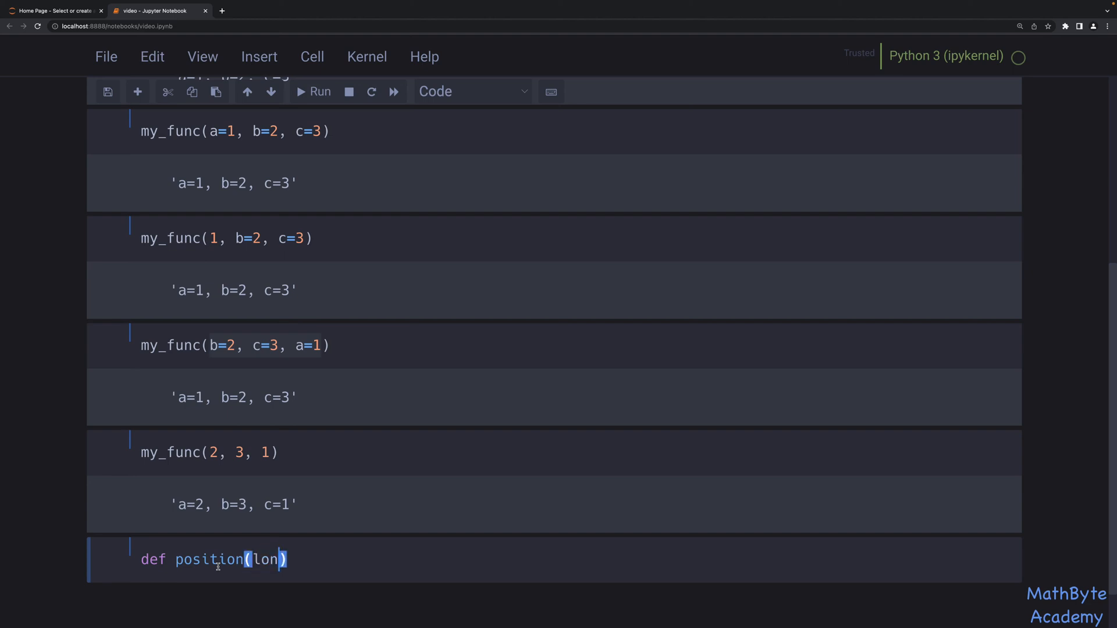
{"action": "type", "text": "t"}
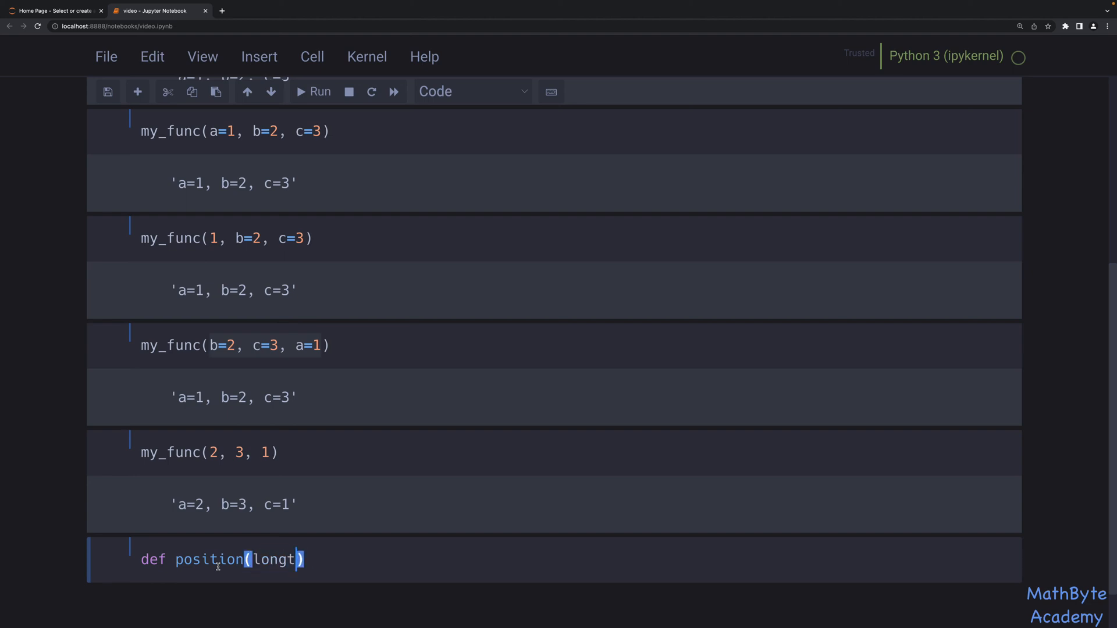
{"action": "type", "text": "itude"}
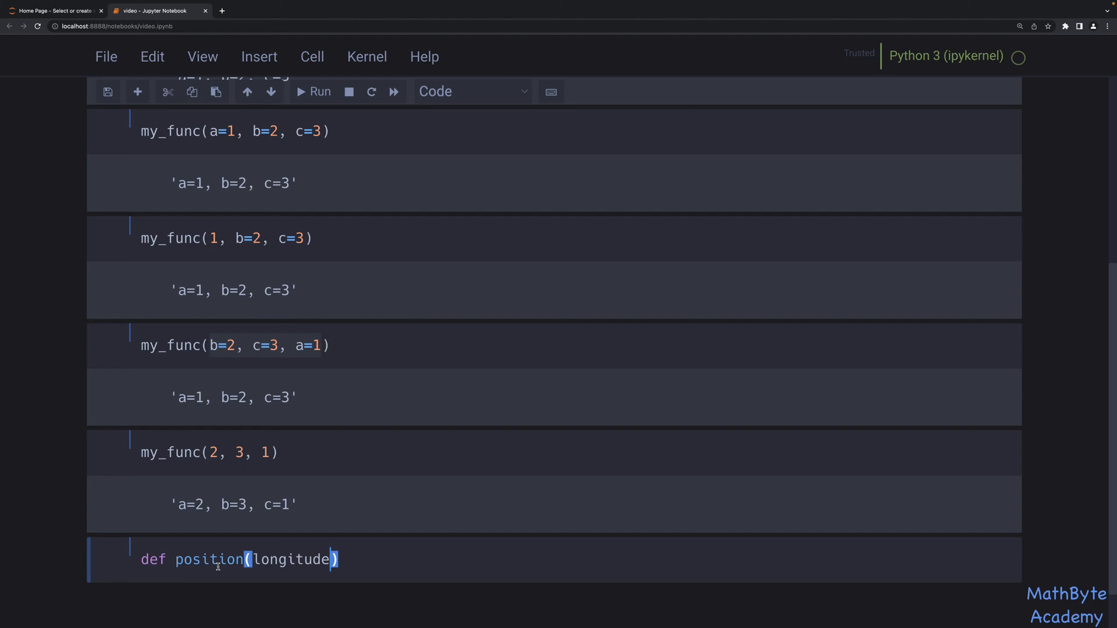
{"action": "type", "text": ", latitude"}
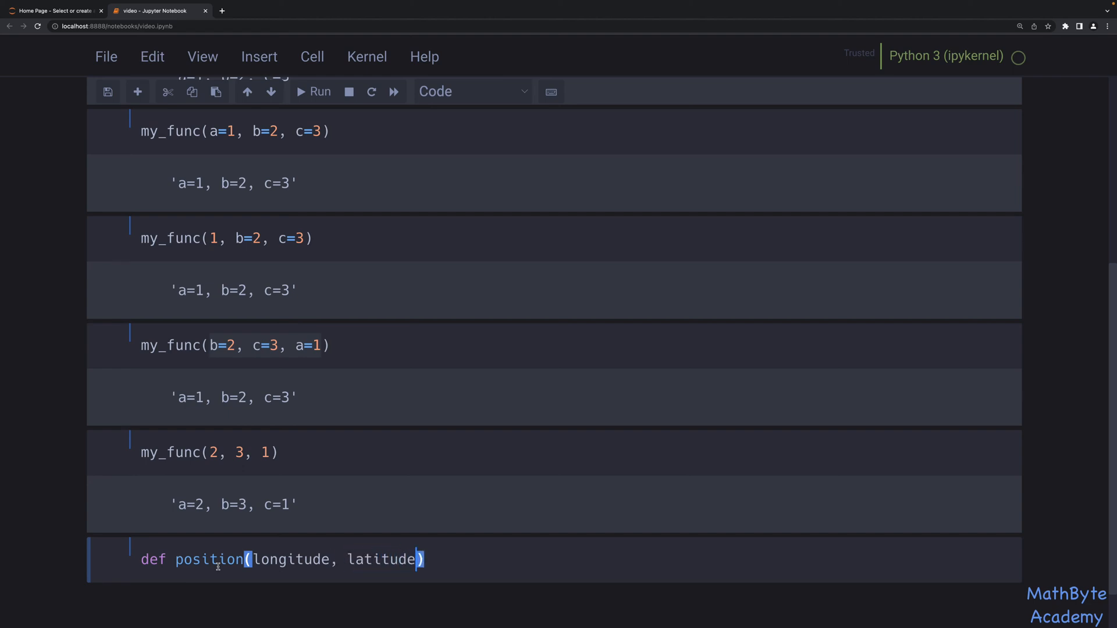
{"action": "type", "text": ":"}
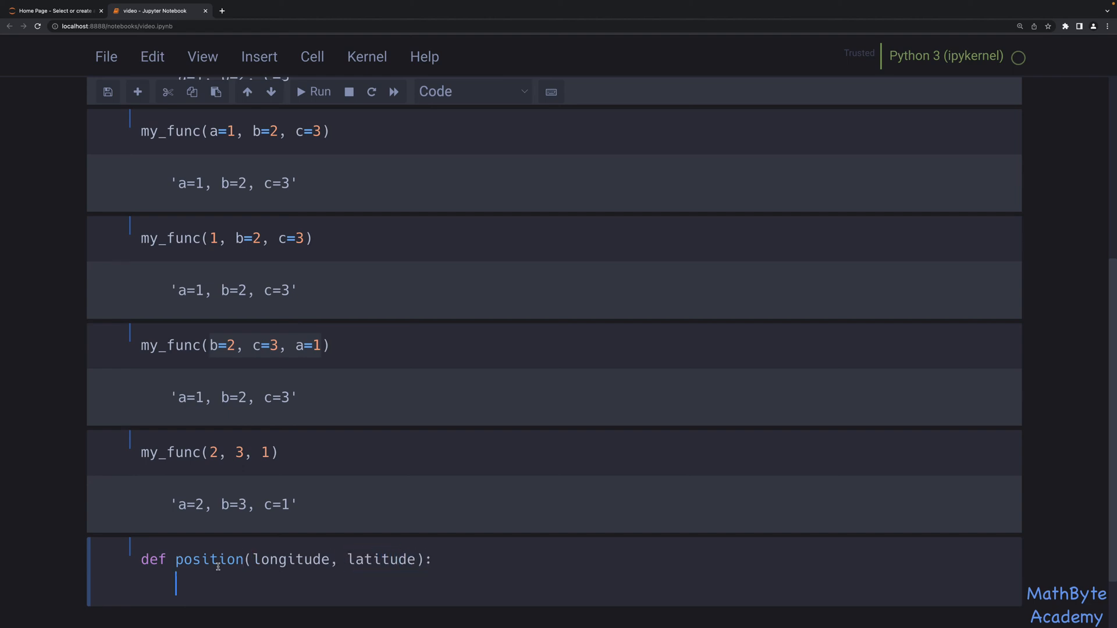
{"action": "type", "text": "return f\""}
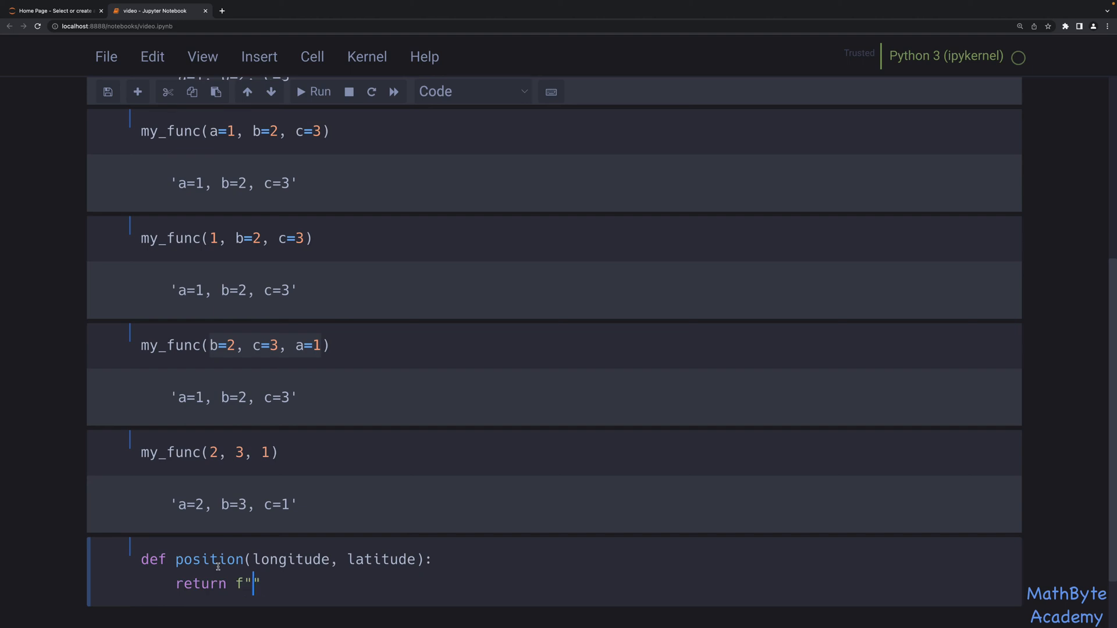
{"action": "type", "text": "{longitude}"}
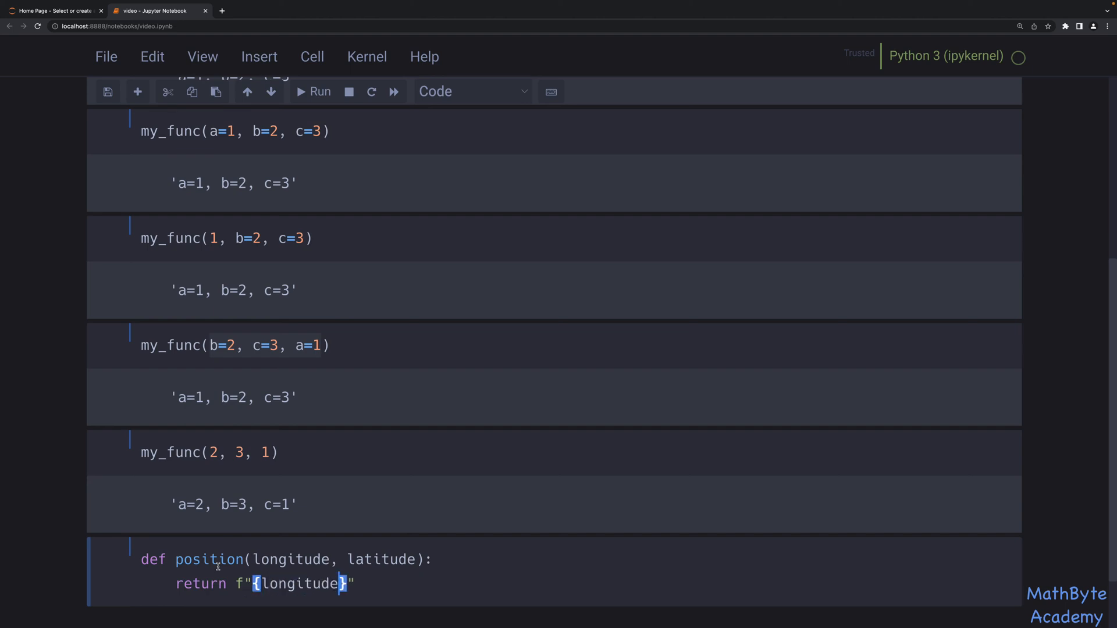
{"action": "type", "text": "=}, {"}
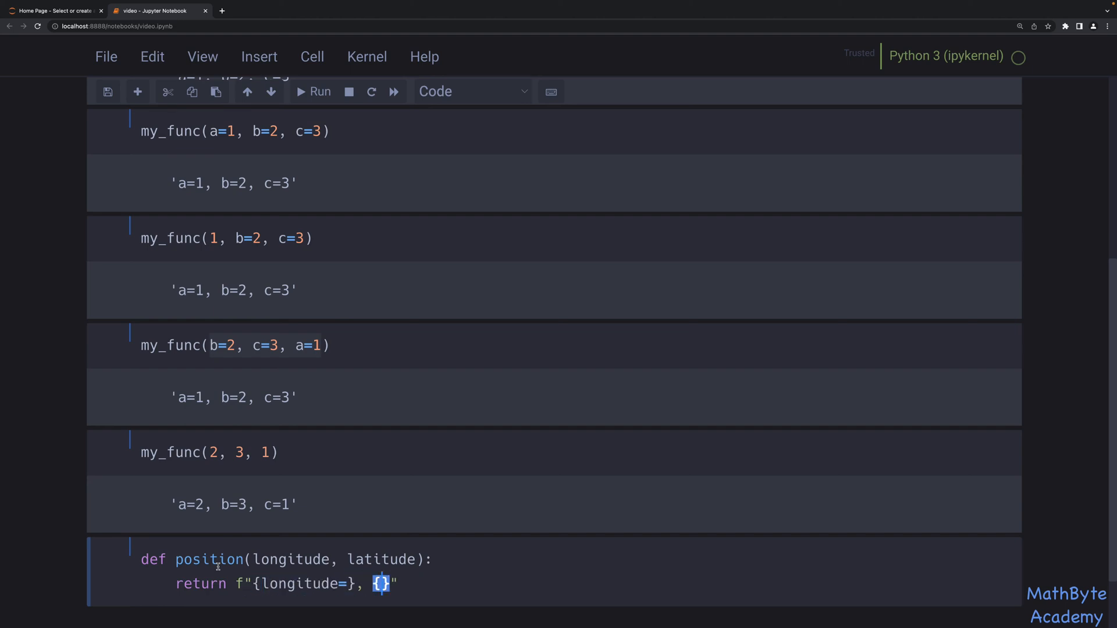
{"action": "type", "text": "latitude"}
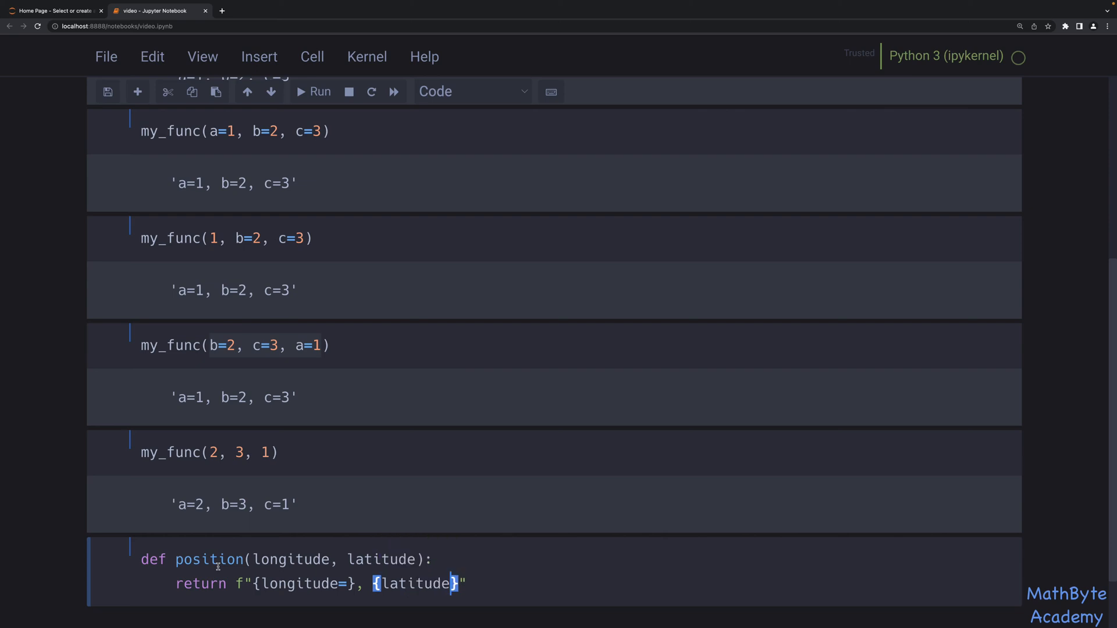
{"action": "scroll", "scroll_direction": "down", "scroll_amount": 3}
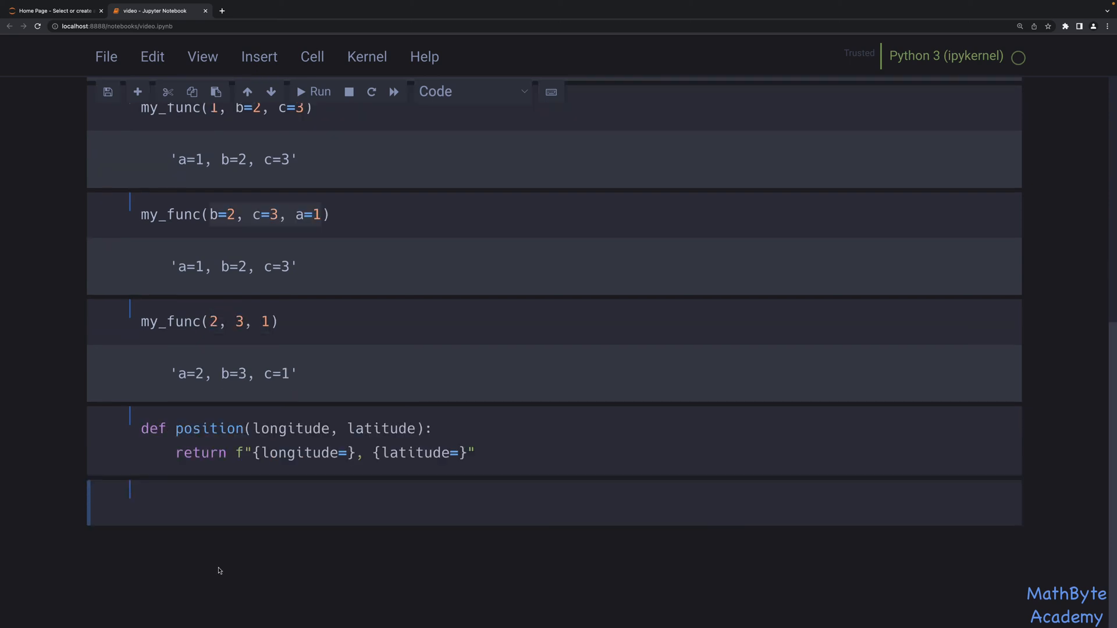
Step: Call position(longitude=10, latitude=-3) by keyword, run it, and begin editing the call
{"action": "type", "text": "po"}
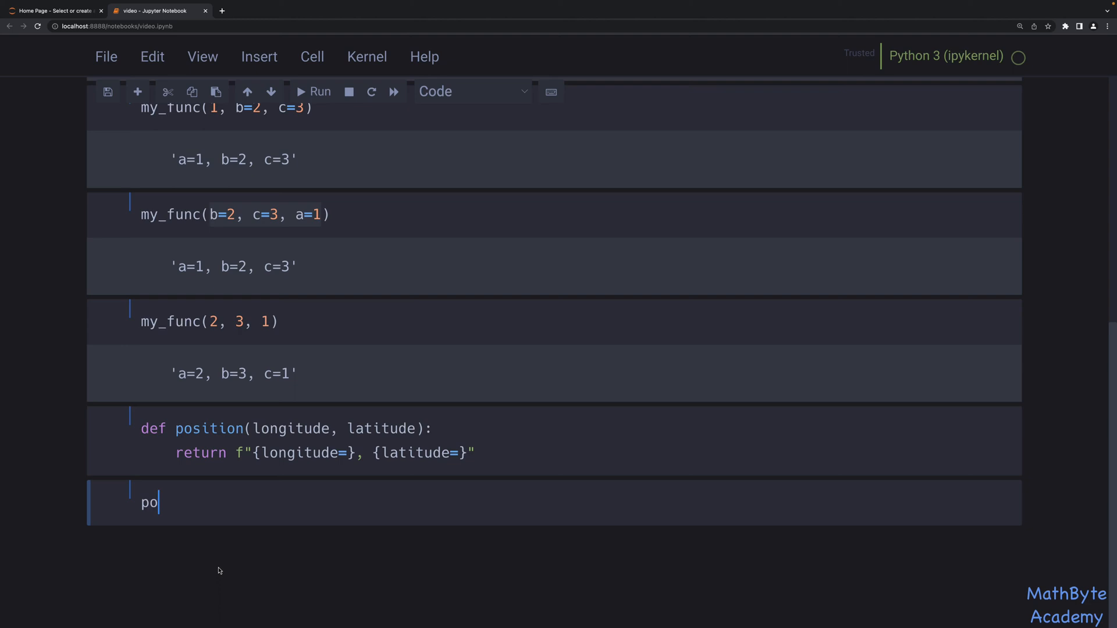
{"action": "type", "text": "sition()"}
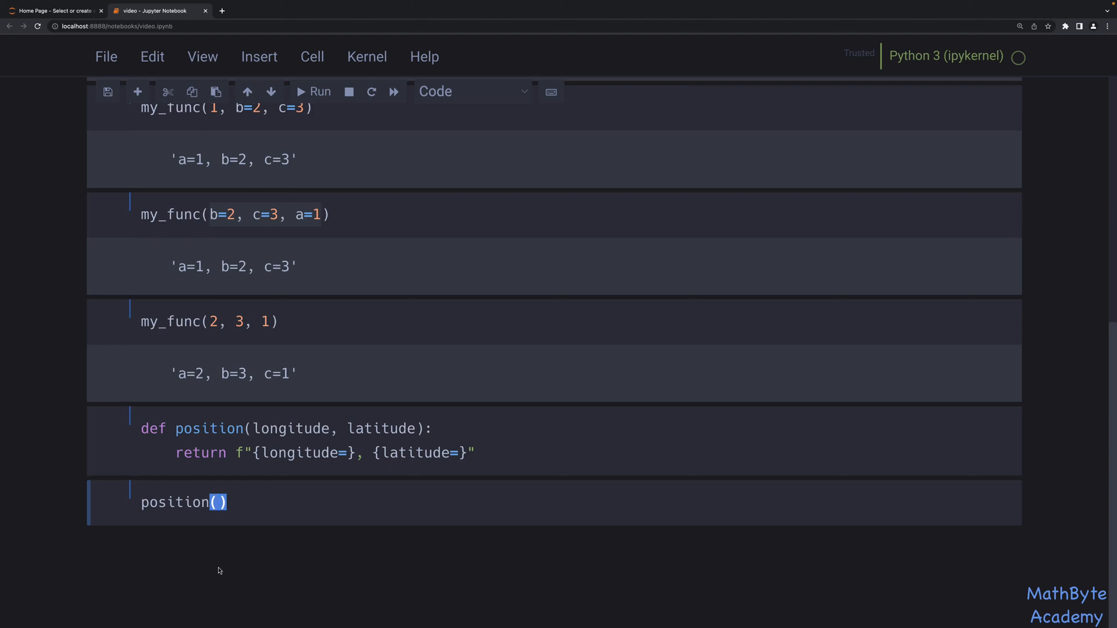
{"action": "type", "text": "longitude="}
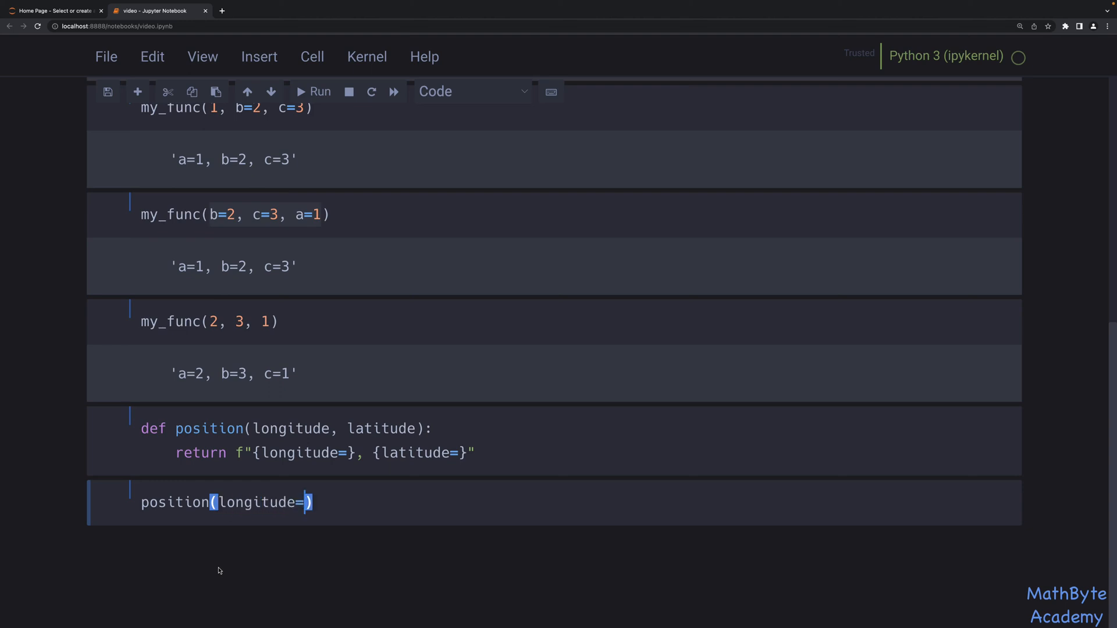
{"action": "type", "text": "10"}
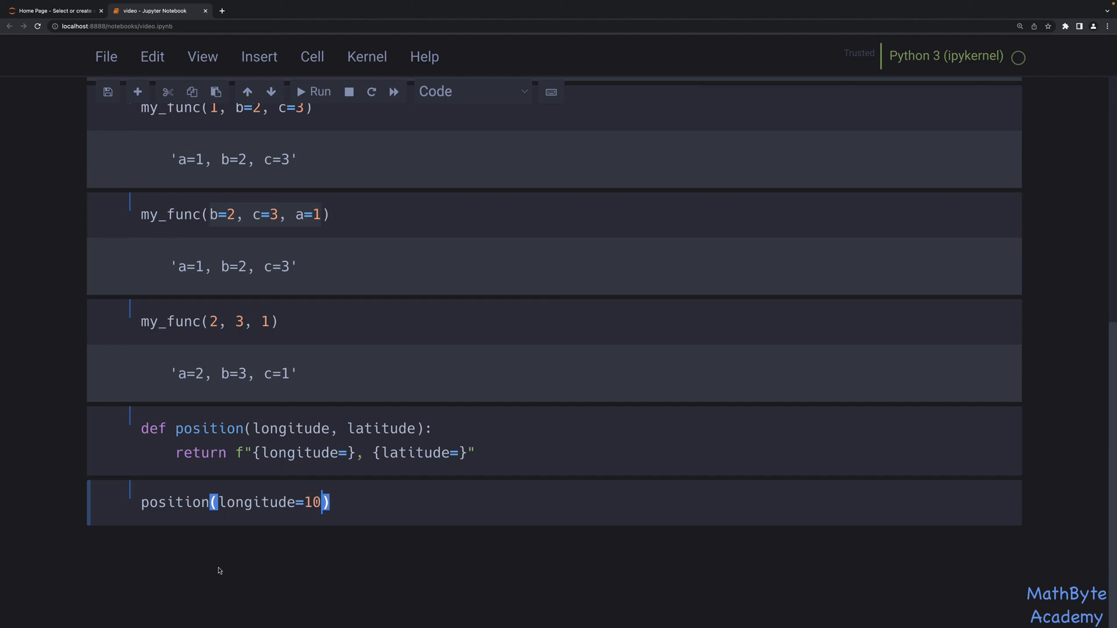
{"action": "type", "text": ", lat"}
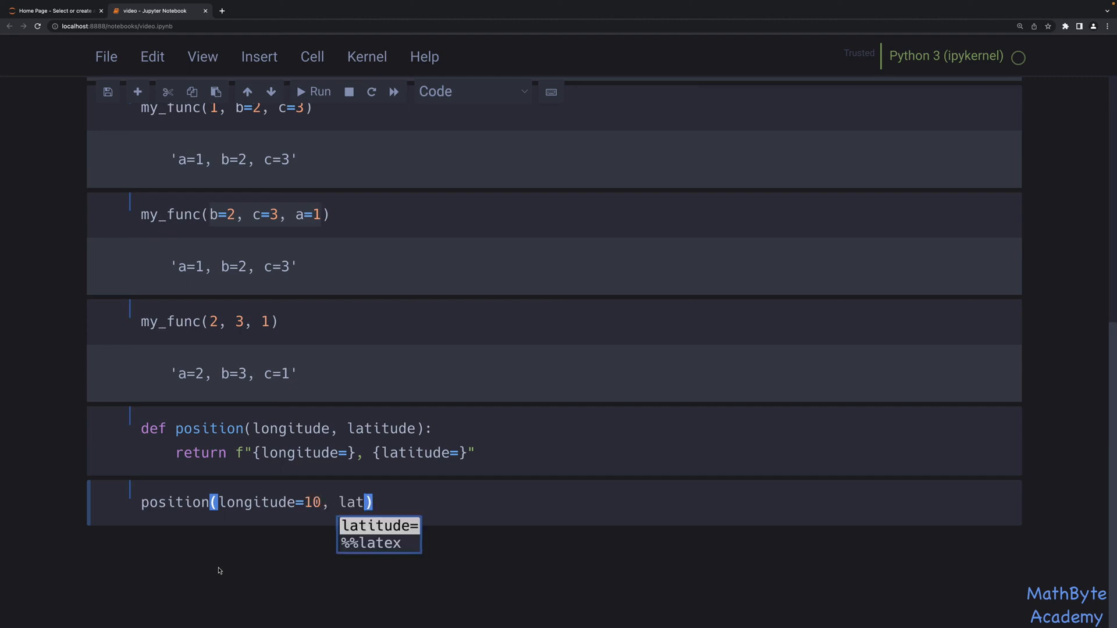
{"action": "type", "text": "itude=-3"}
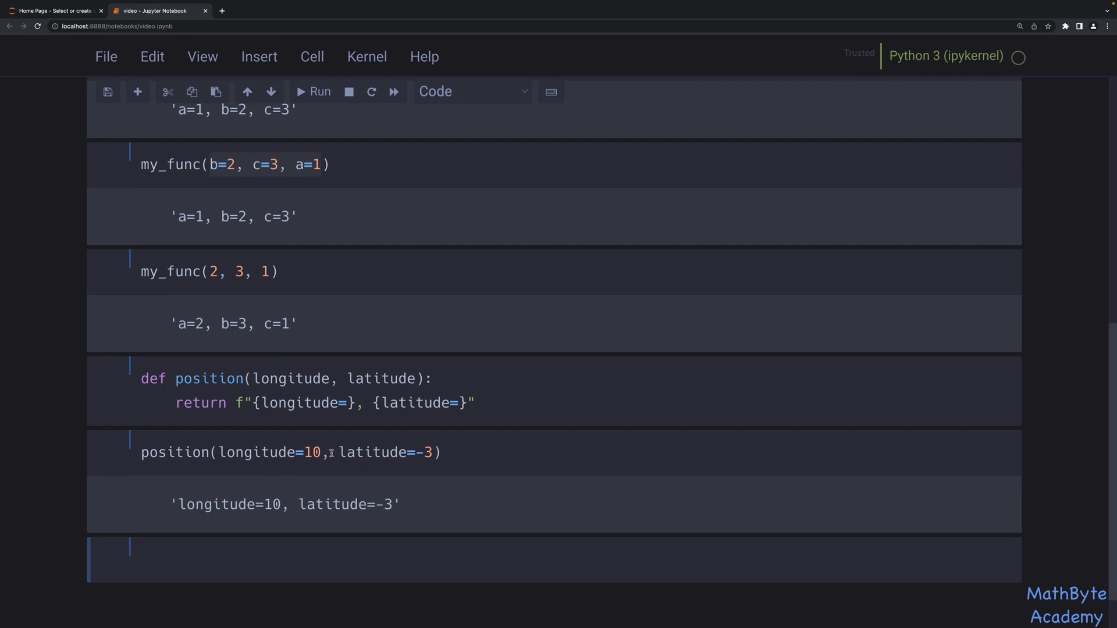
{"action": "left_click", "coordinate": [232, 452]}
{"action": "type", "text": "latitude=-3, "}
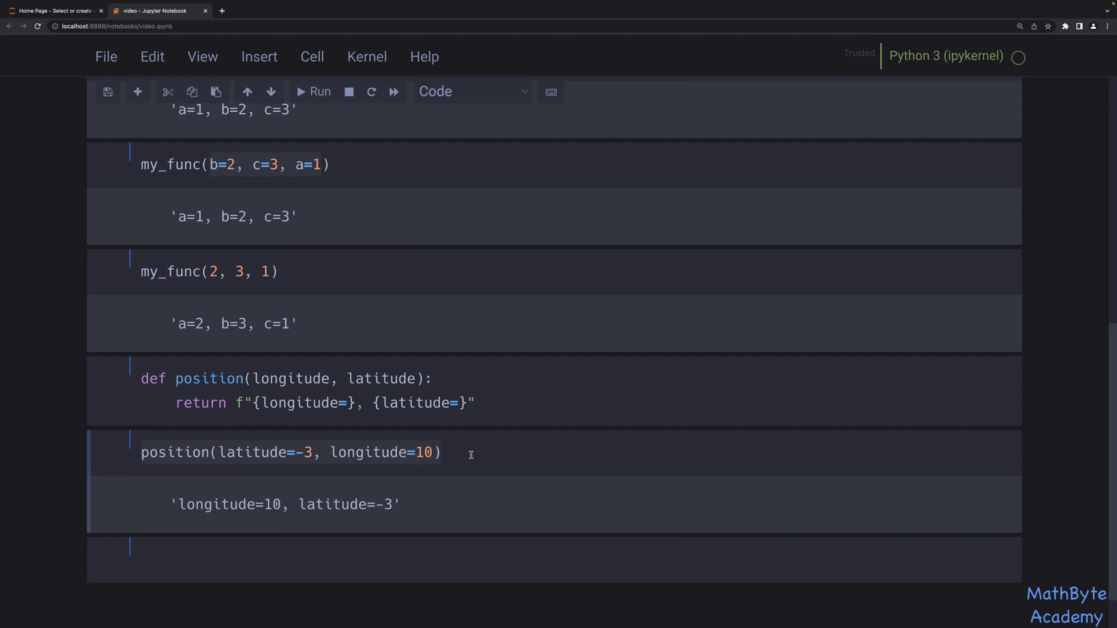
{"action": "mouse_move", "coordinate": [359, 456]}
{"action": "type", "text": "position(-3, =10)"}
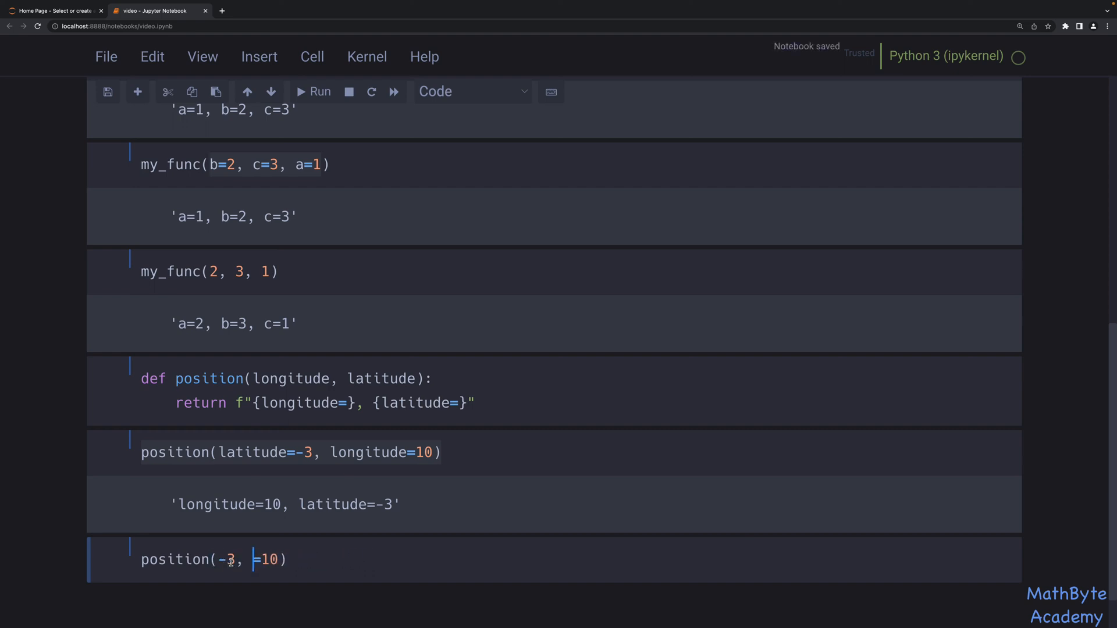
Step: Edit and run the positional call position(-3, 10), giving longitude=-3, latitude=10
{"action": "left_click", "coordinate": [320, 91]}
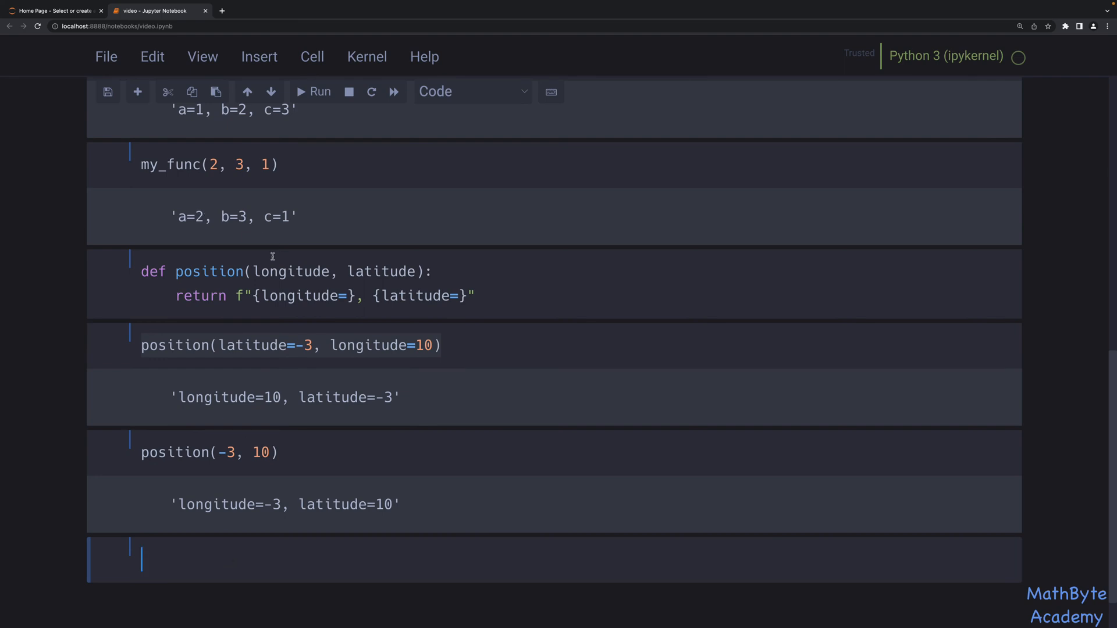
{"action": "mouse_move", "coordinate": [277, 269]}
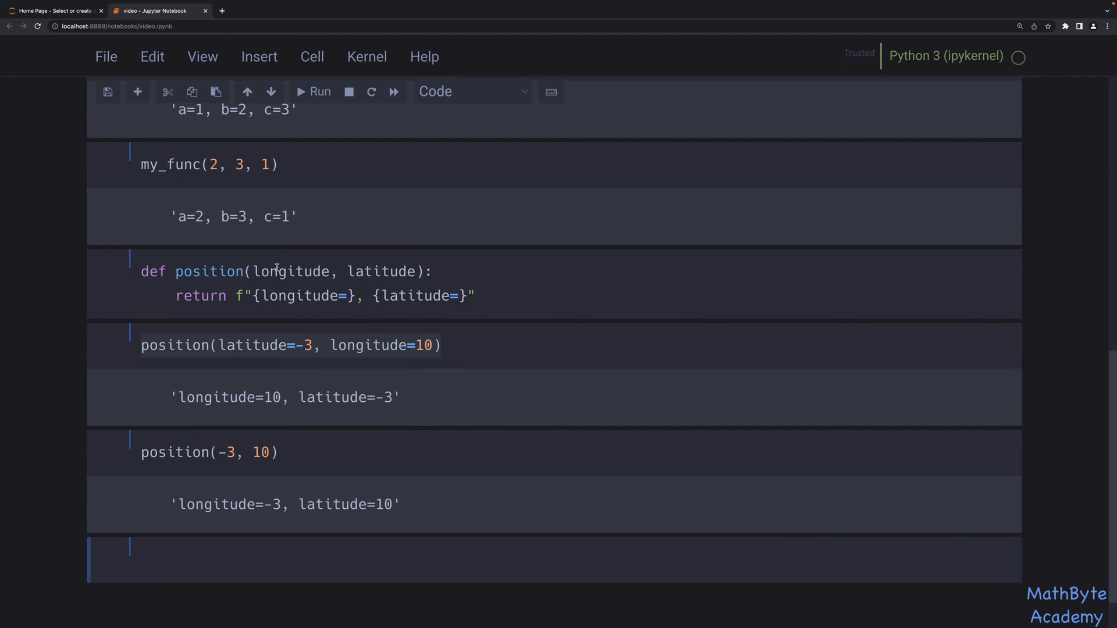
{"action": "mouse_move", "coordinate": [307, 432]}
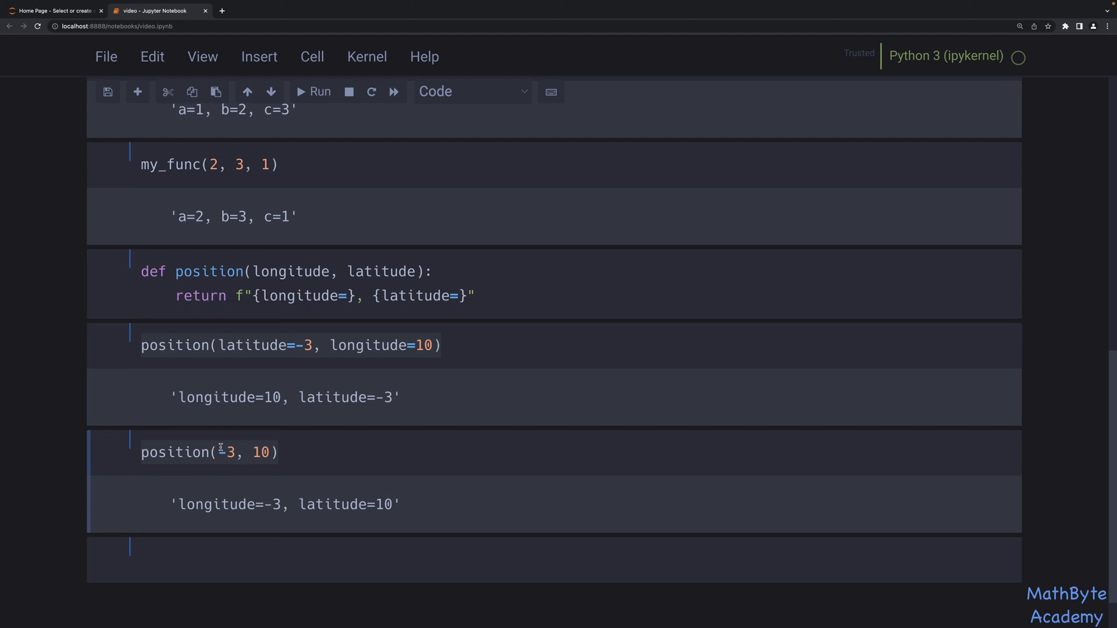
{"action": "mouse_move", "coordinate": [240, 412]}
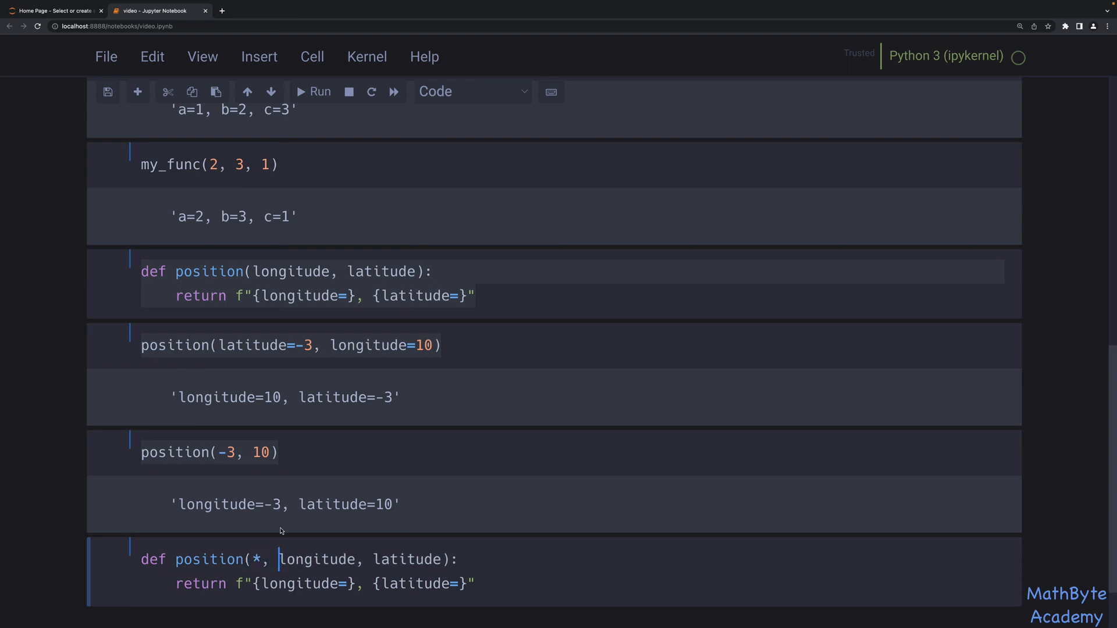
Step: Redefine position(*, longitude, latitude) as keyword-only and run the cell
{"action": "scroll", "scroll_direction": "down", "scroll_amount": 3}
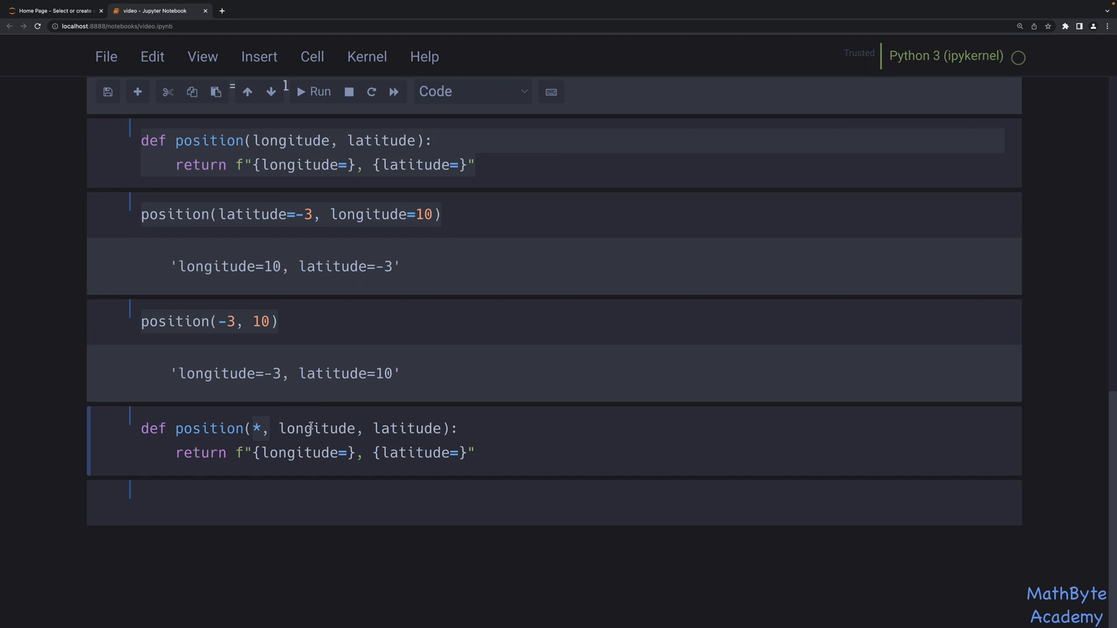
{"action": "mouse_move", "coordinate": [208, 503]}
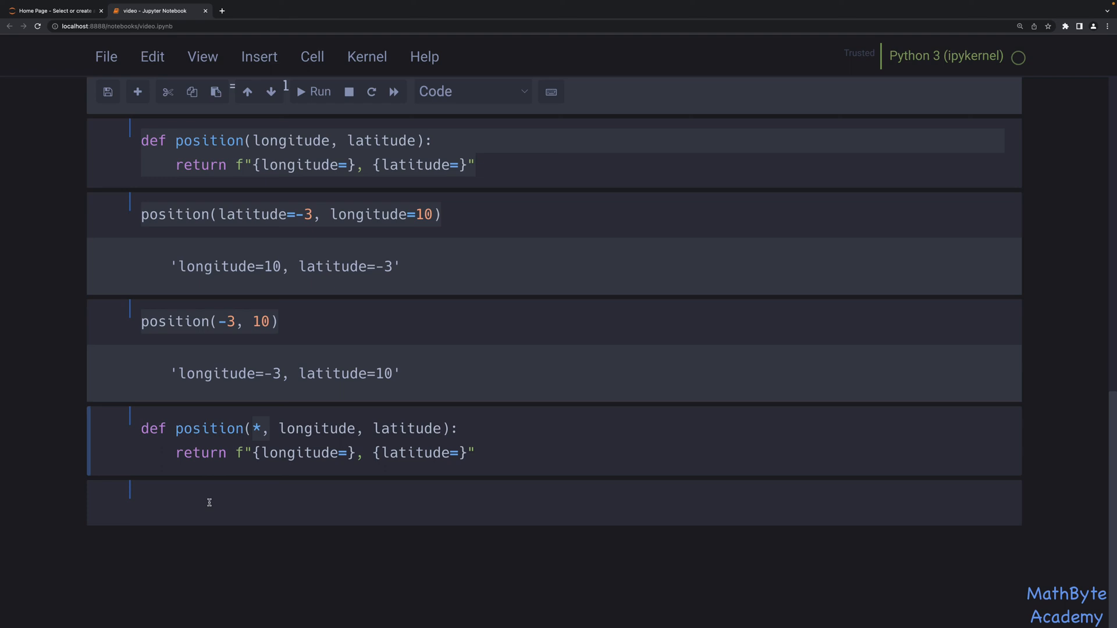
Step: Call position(-3, 10) against the keyword-only version, raising a TypeError about positional arguments
{"action": "type", "text": "position("}
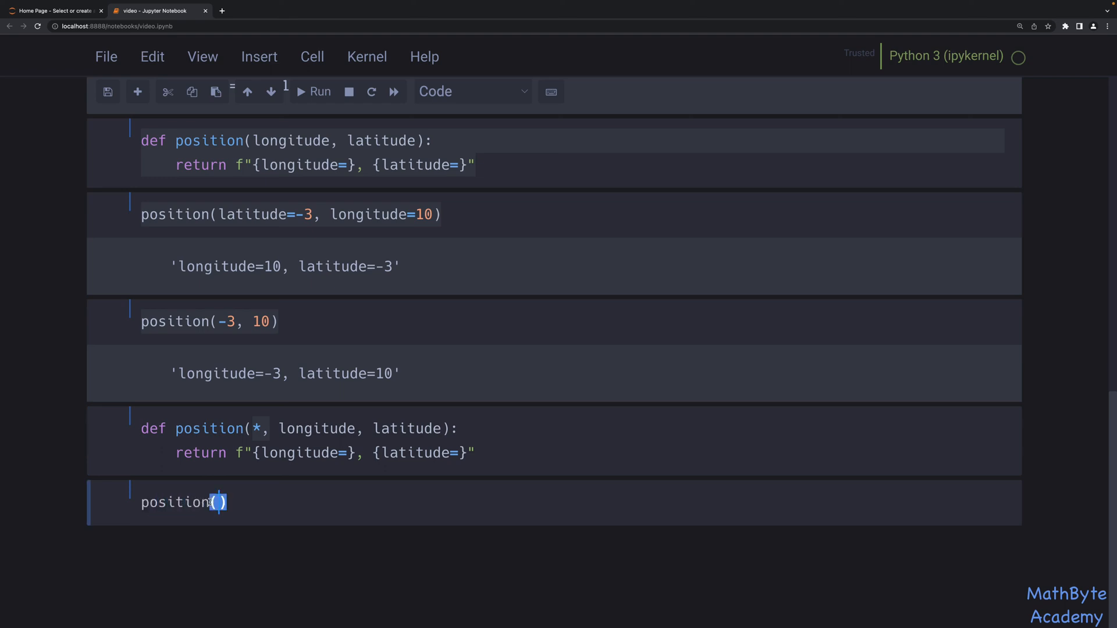
{"action": "type", "text": "-3, 10"}
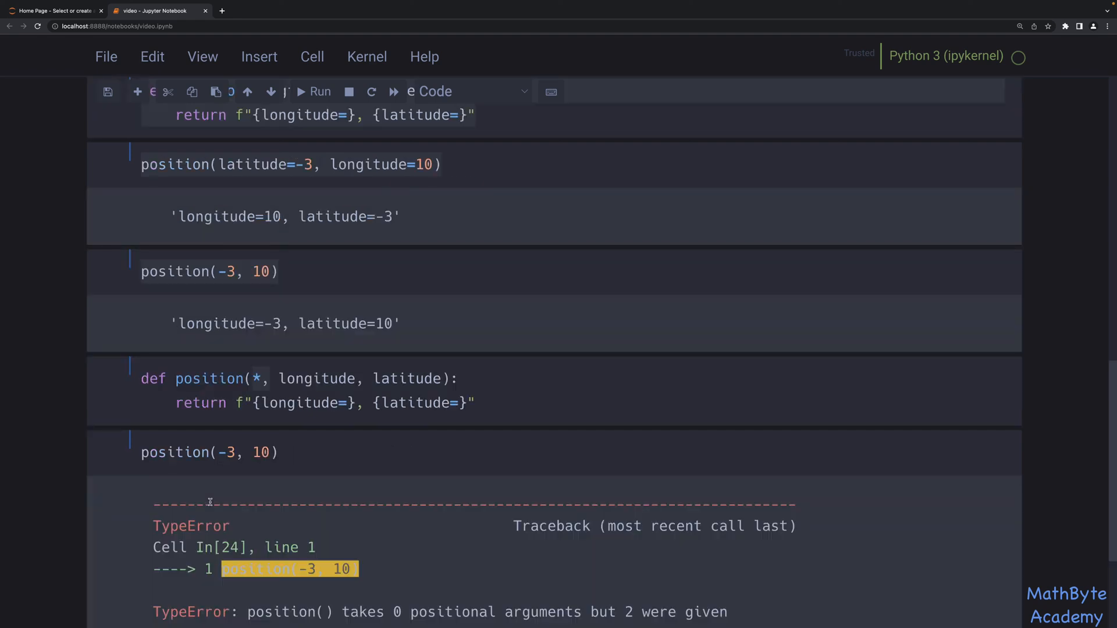
{"action": "mouse_move", "coordinate": [201, 377]}
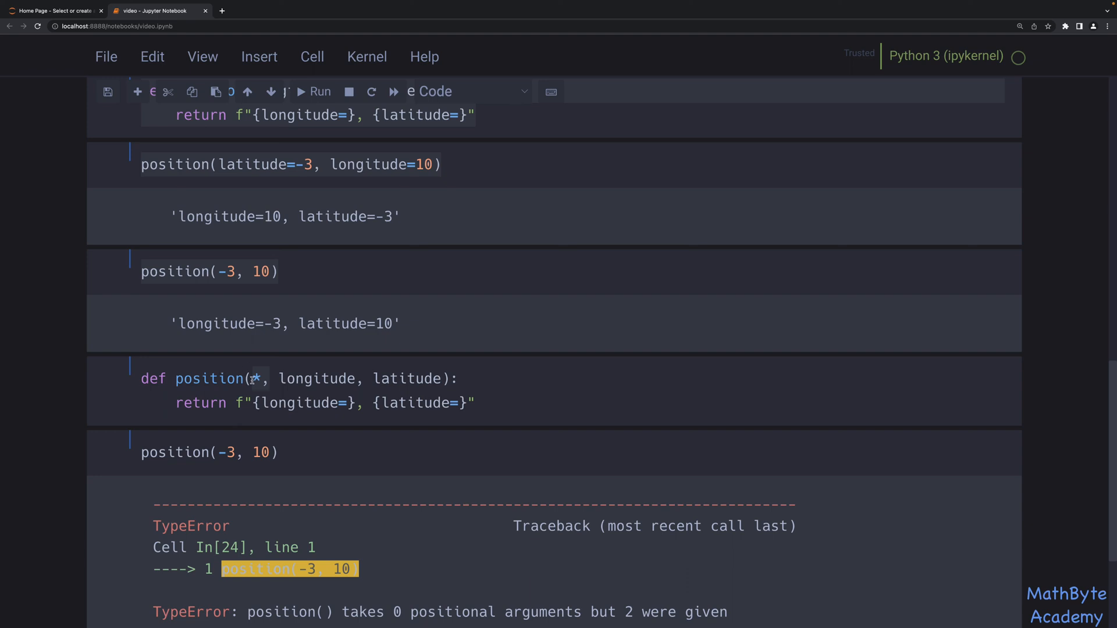
{"action": "type", "text": "a, b,"}
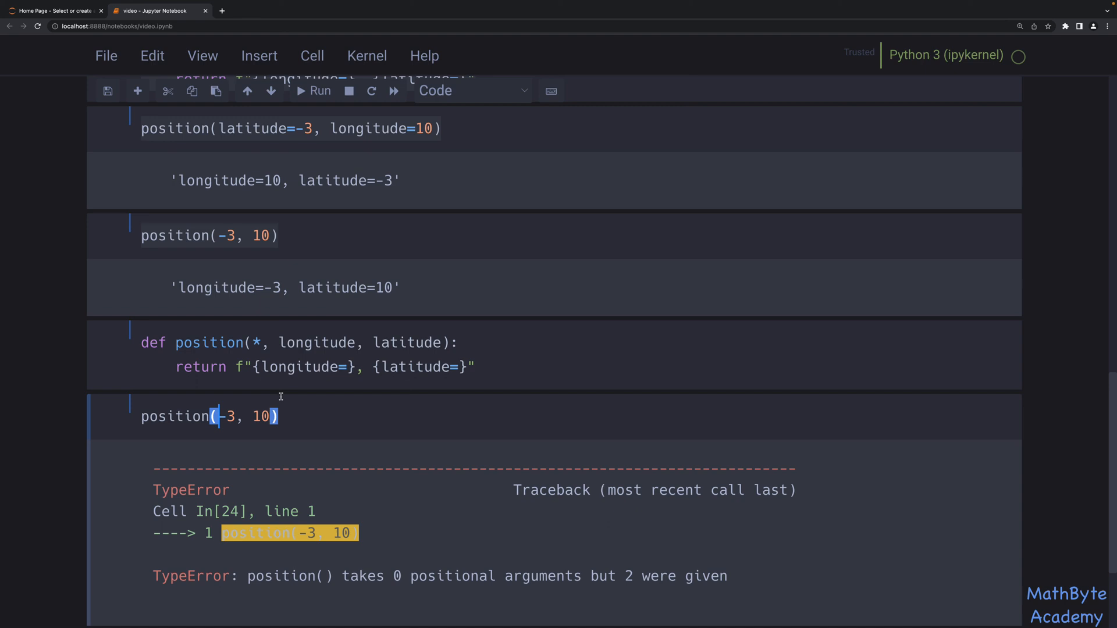
Step: Rewrite the failing call as position(latitude=-3, longitude=10) using keyword arguments
{"action": "type", "text": "latitude="}
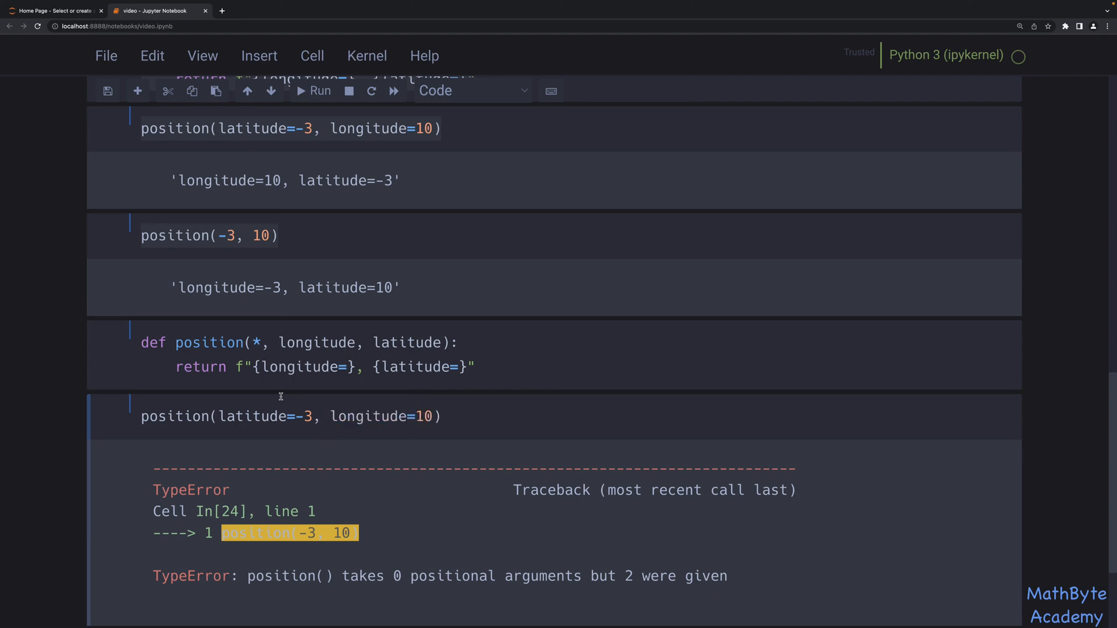
{"action": "mouse_move", "coordinate": [487, 376]}
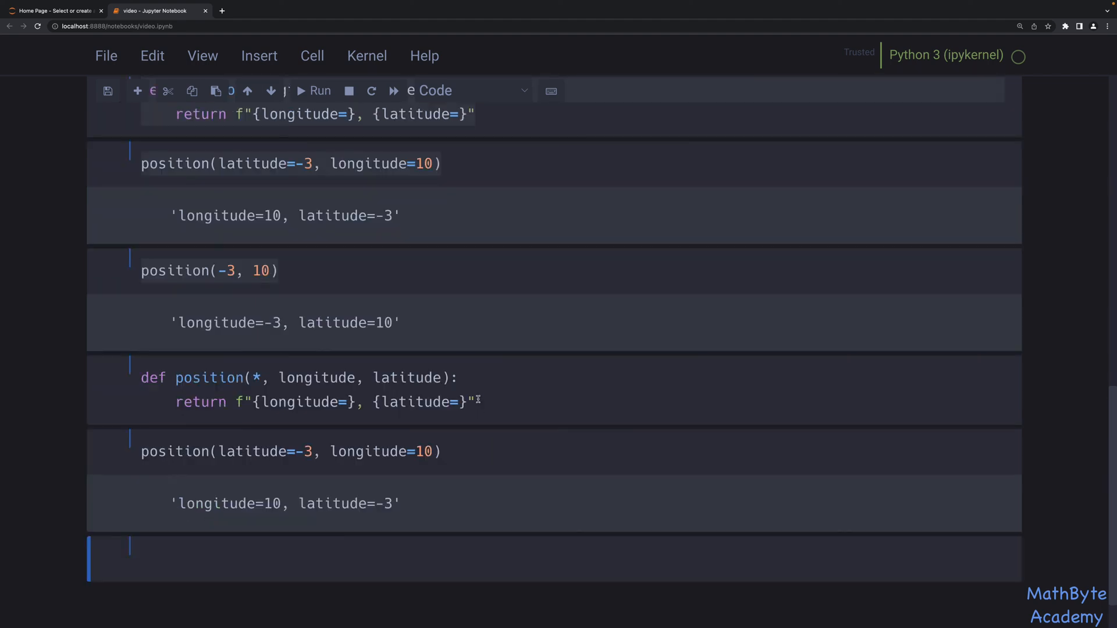
{"action": "mouse_move", "coordinate": [214, 452]}
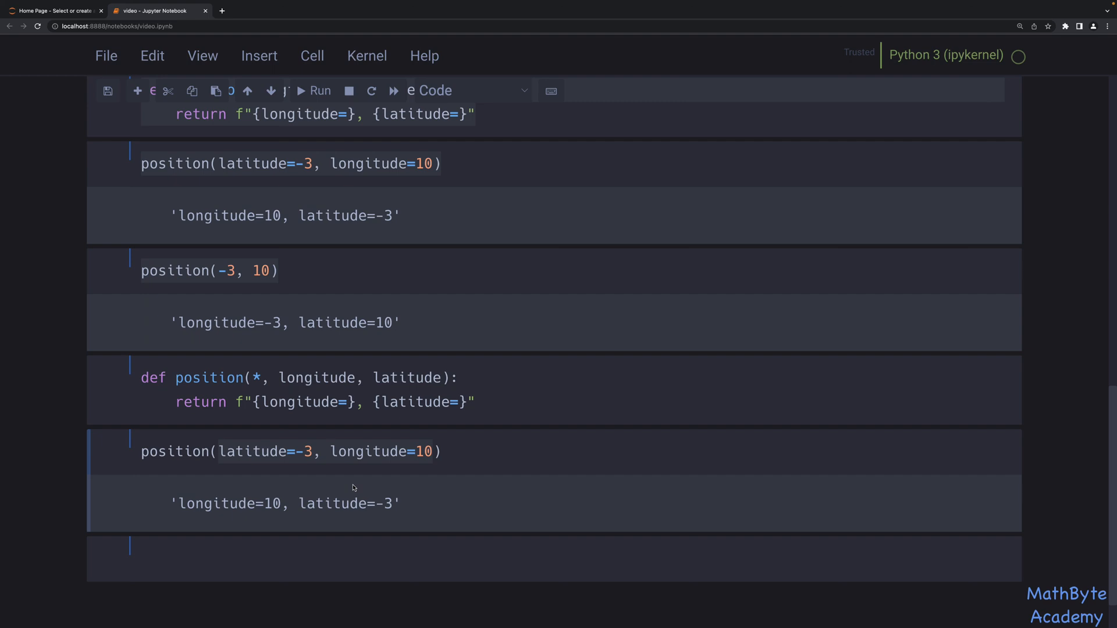
{"action": "mouse_move", "coordinate": [306, 361]}
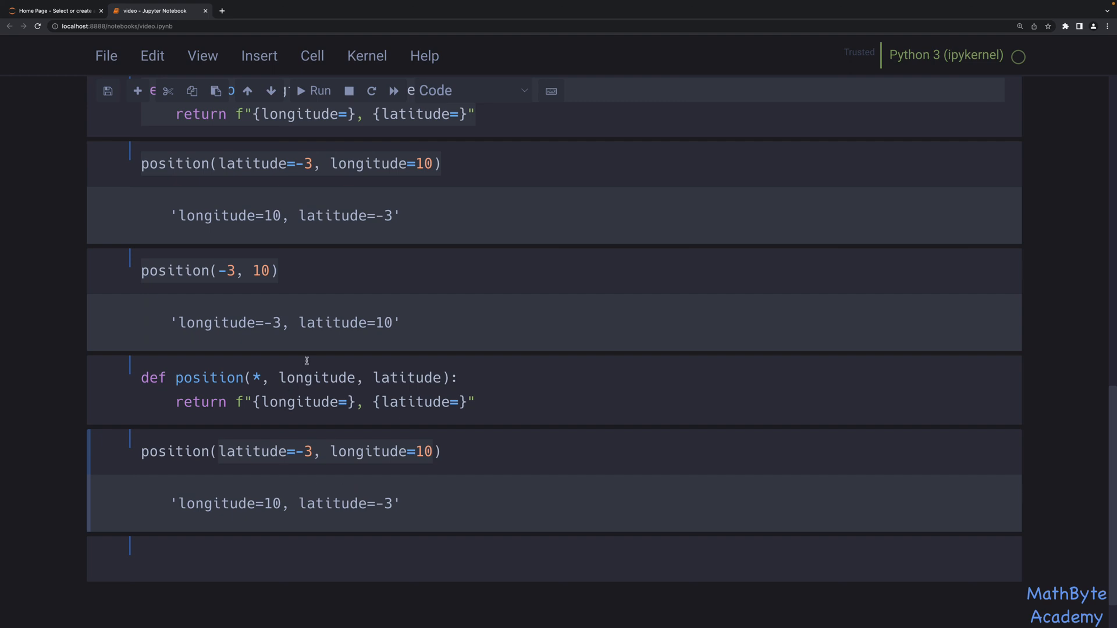
{"action": "double_click", "coordinate": [264, 451]}
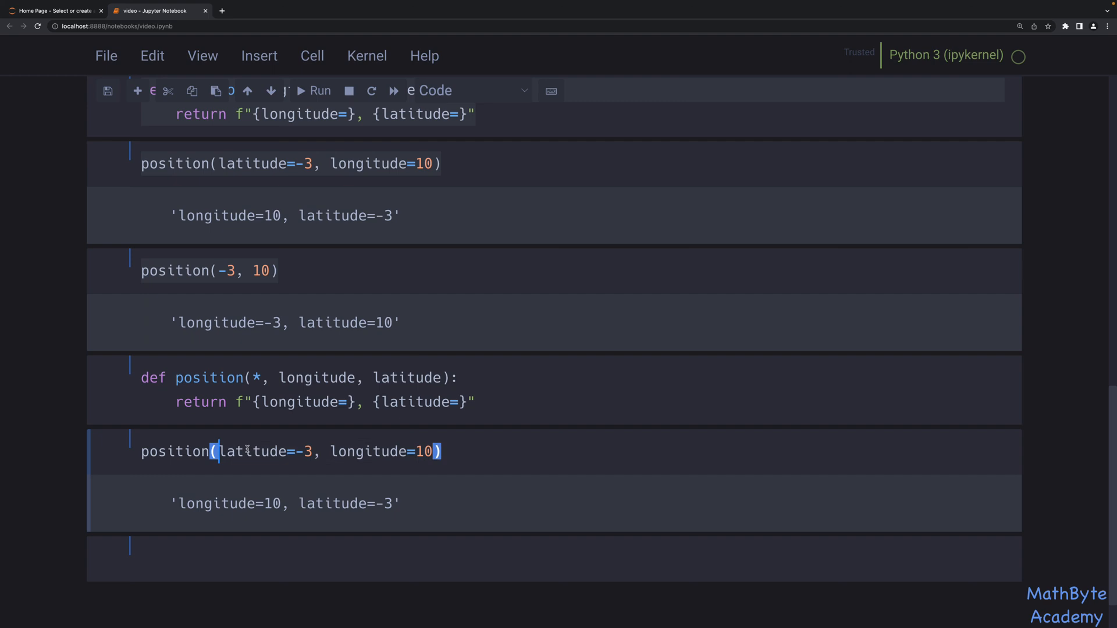